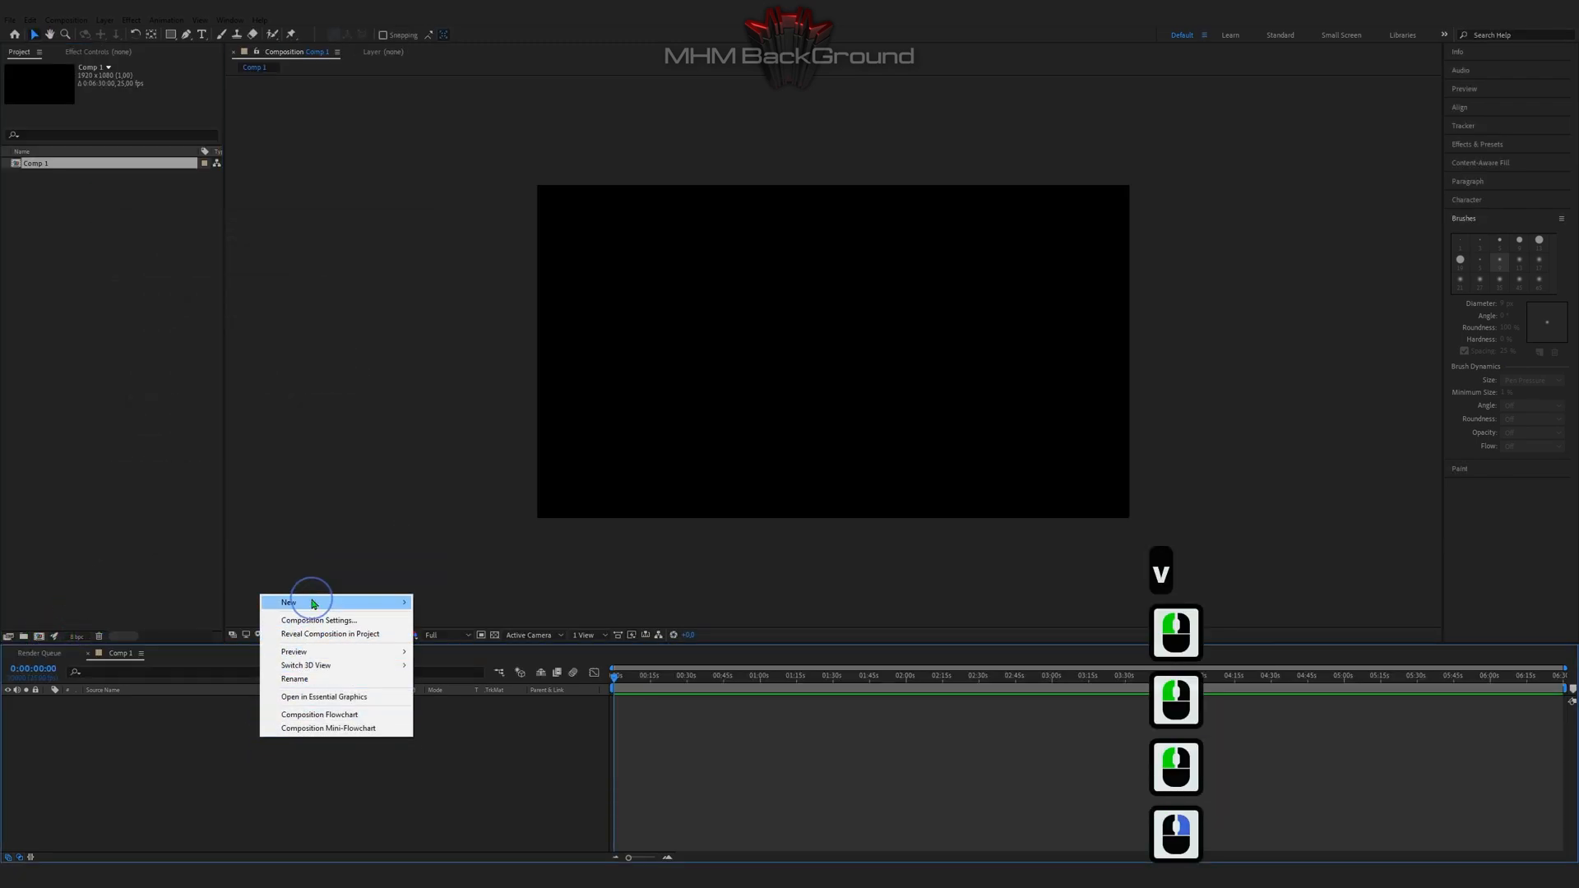
Create a new black solid layer named Optical in the composition.
click(289, 602)
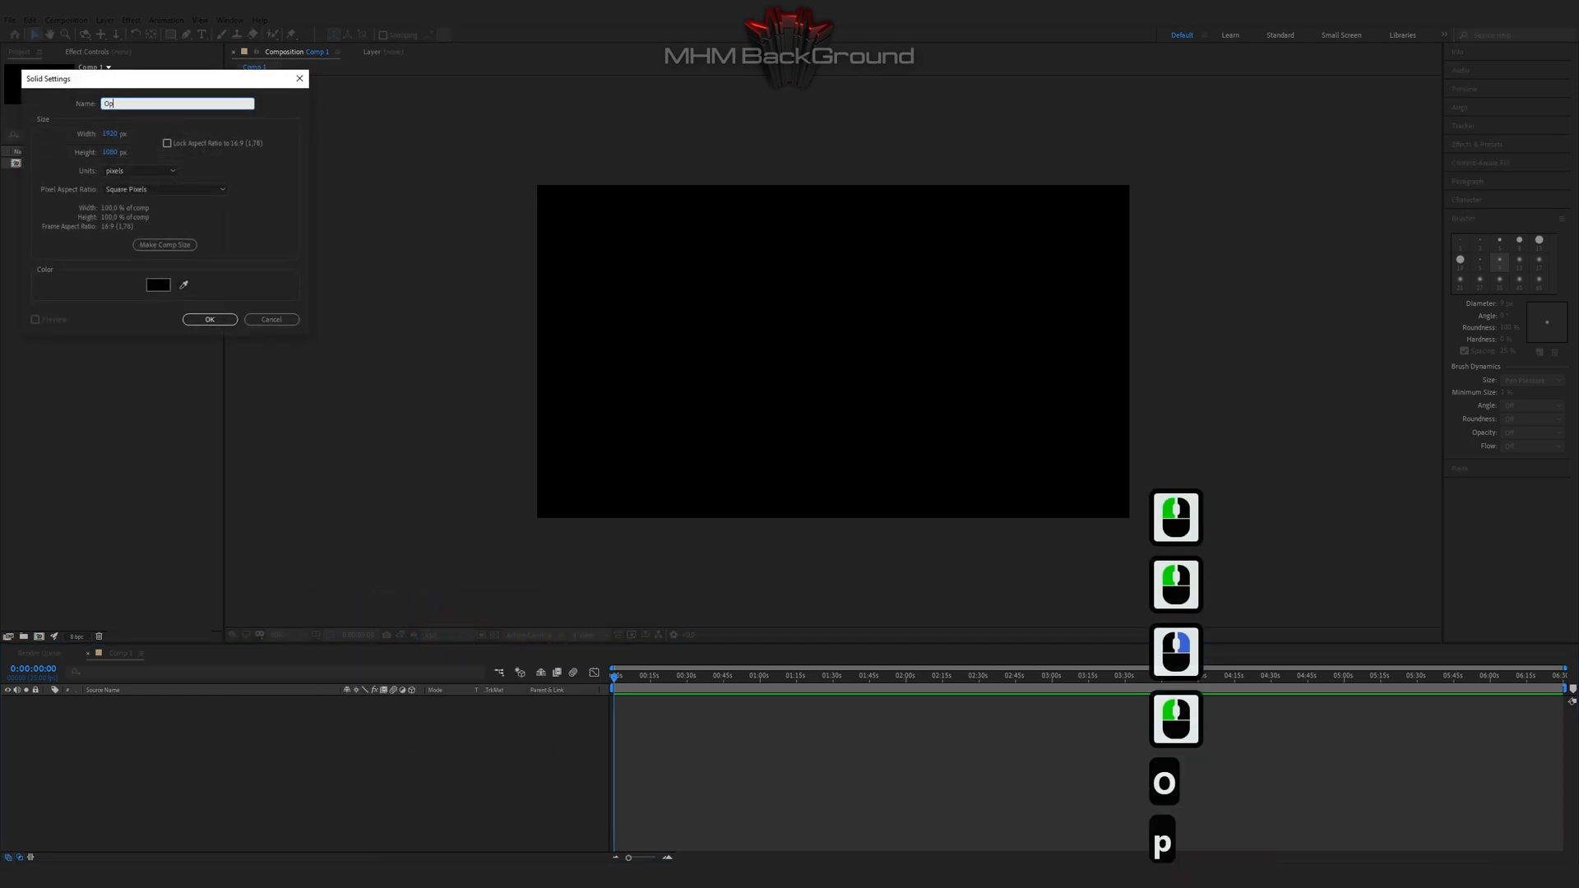
click(209, 319)
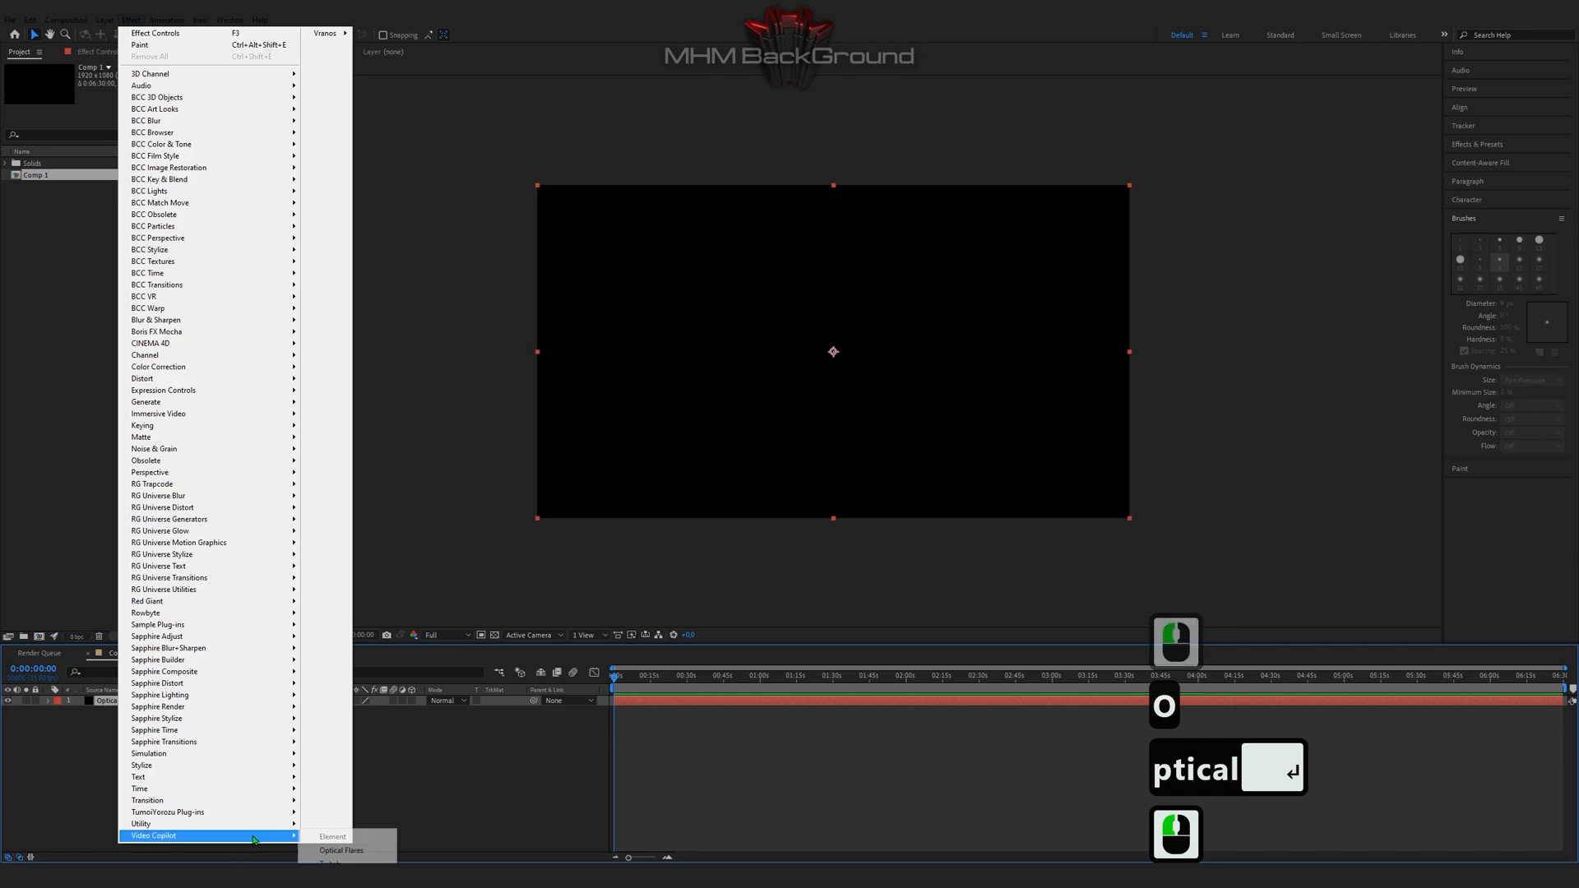
Apply Optical Flares to the Optical solid, stripping the Multi Iris elements to leave only Glow.
click(342, 850)
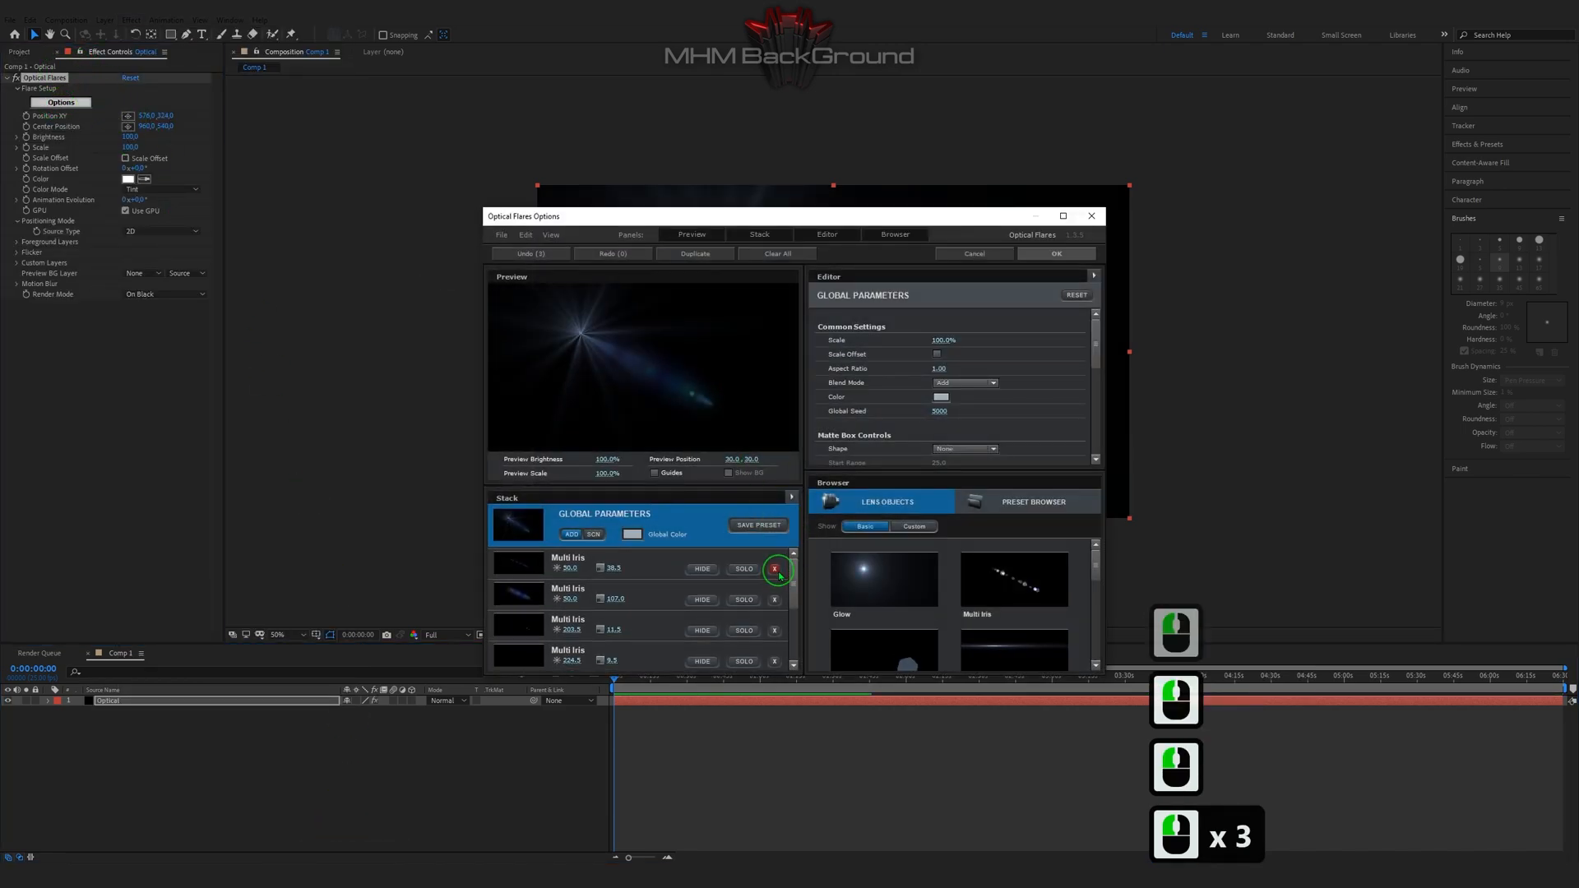
click(775, 567)
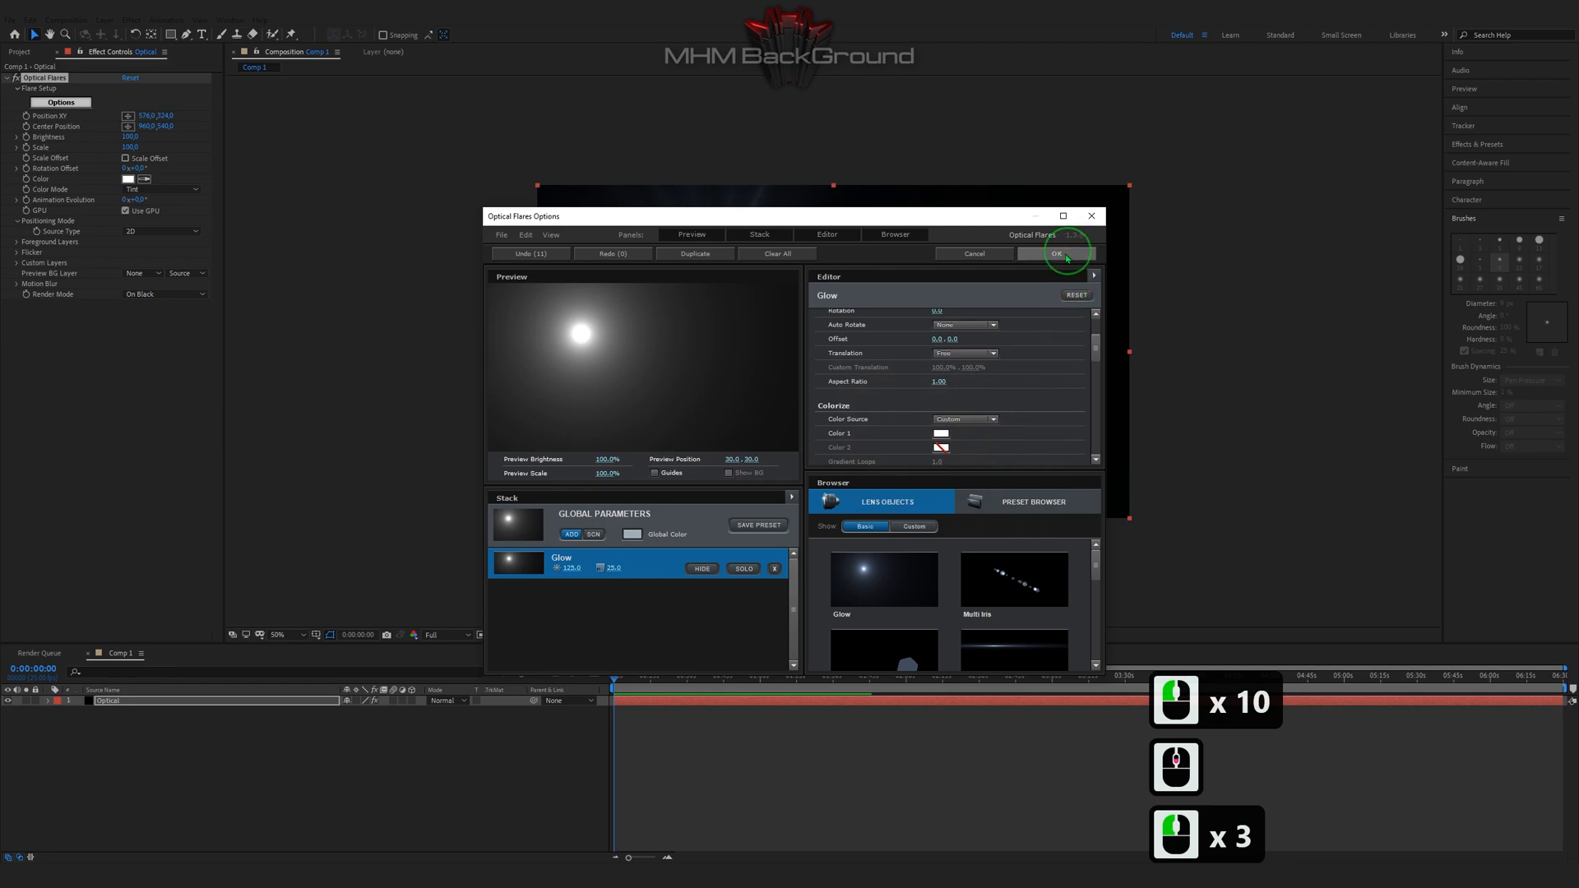
click(1055, 253)
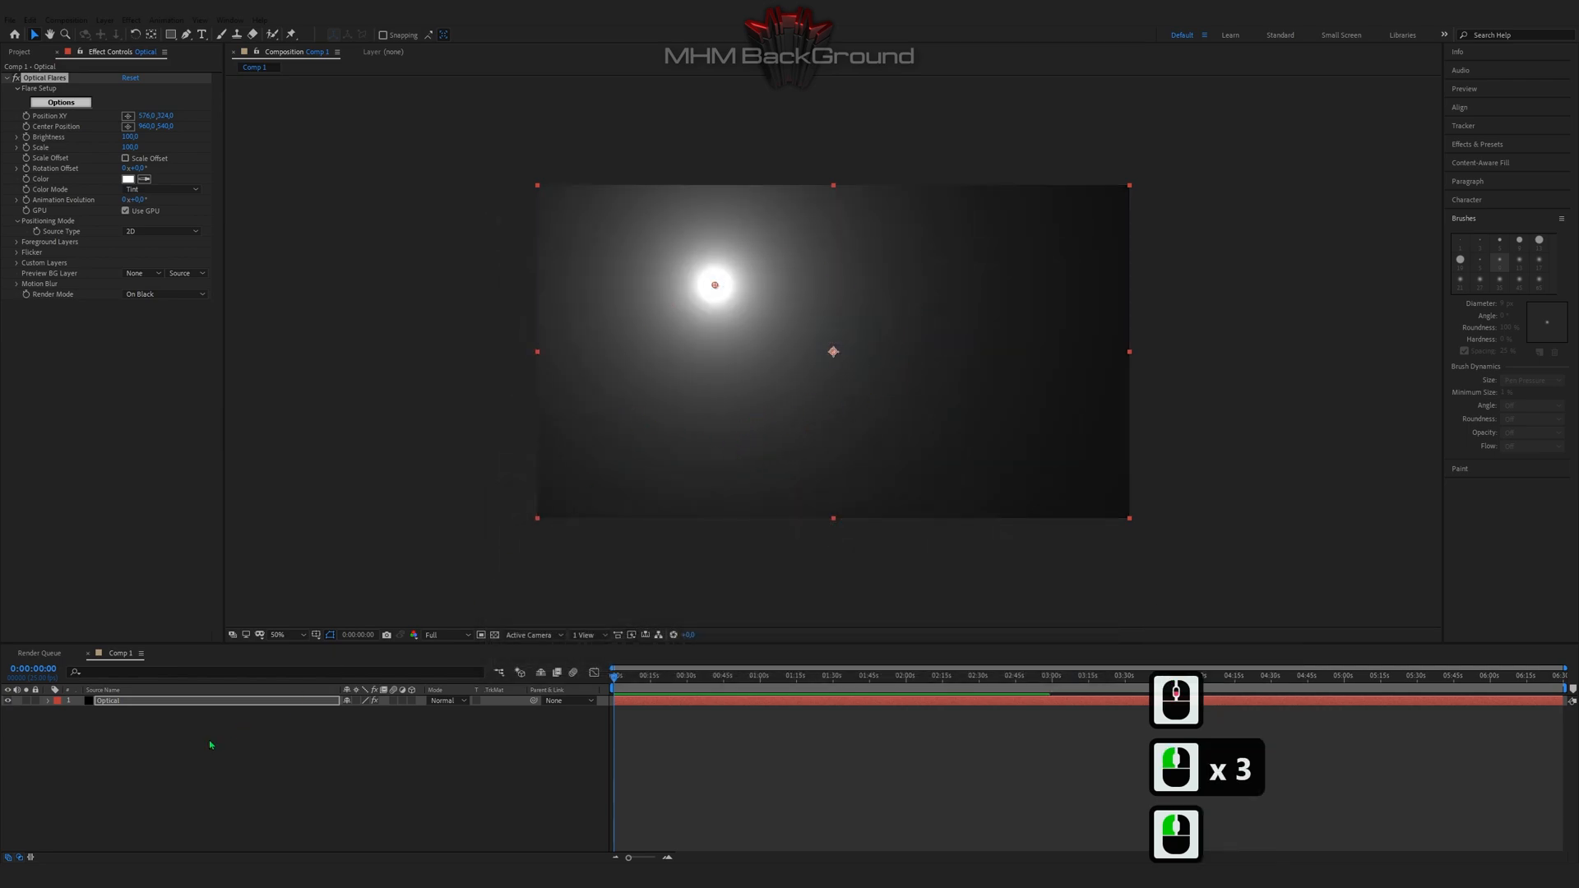
Create a second solid layer named Tao above the Optical layer.
right_click(213, 743)
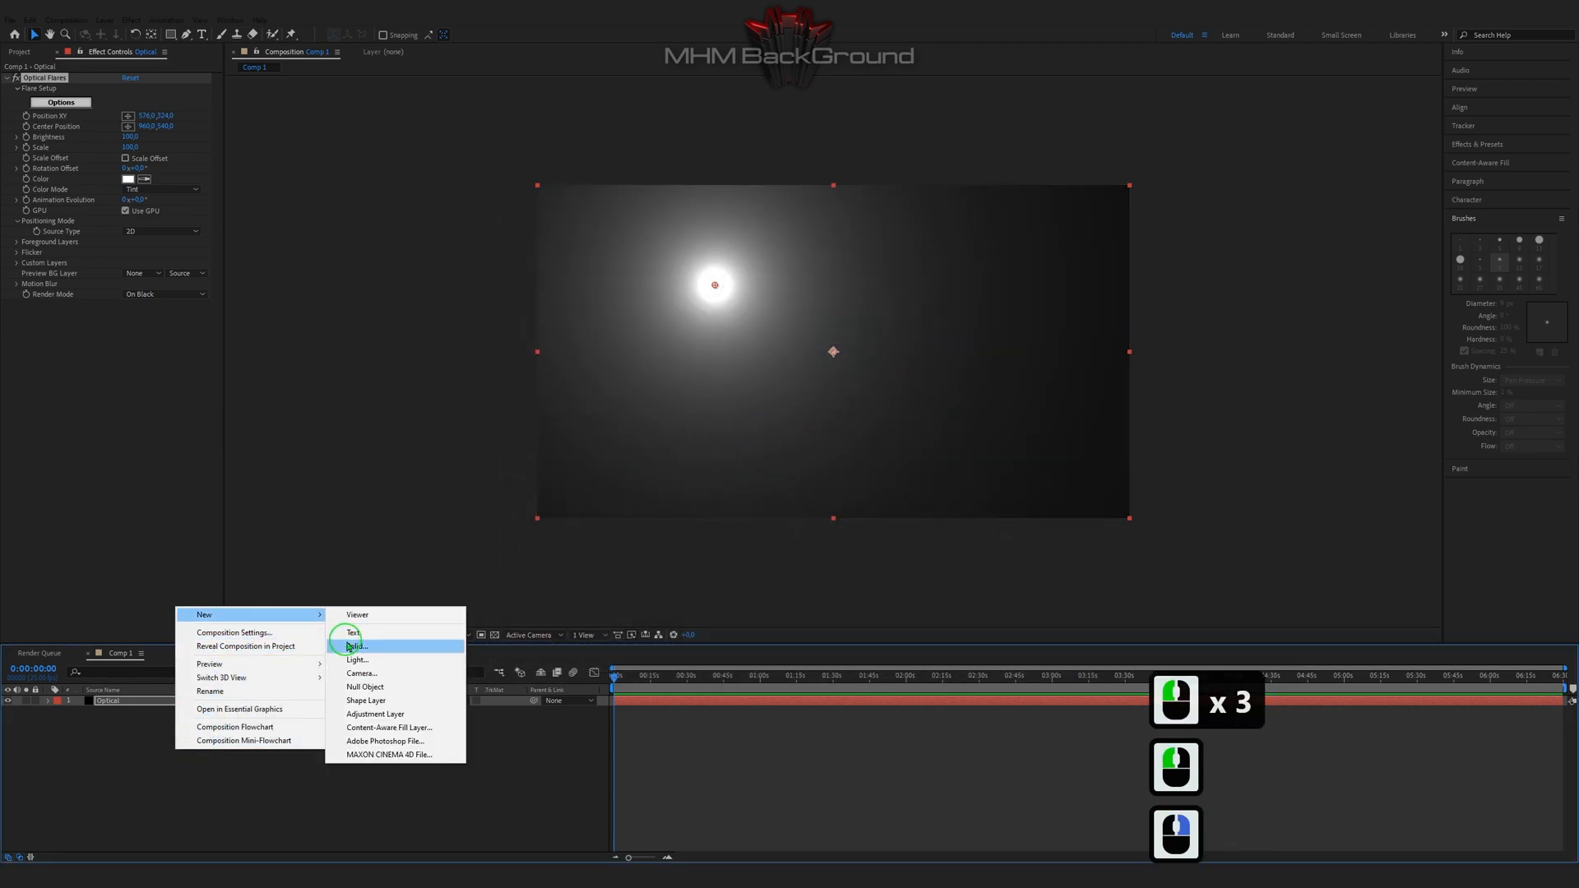
click(356, 644)
text(Tao)
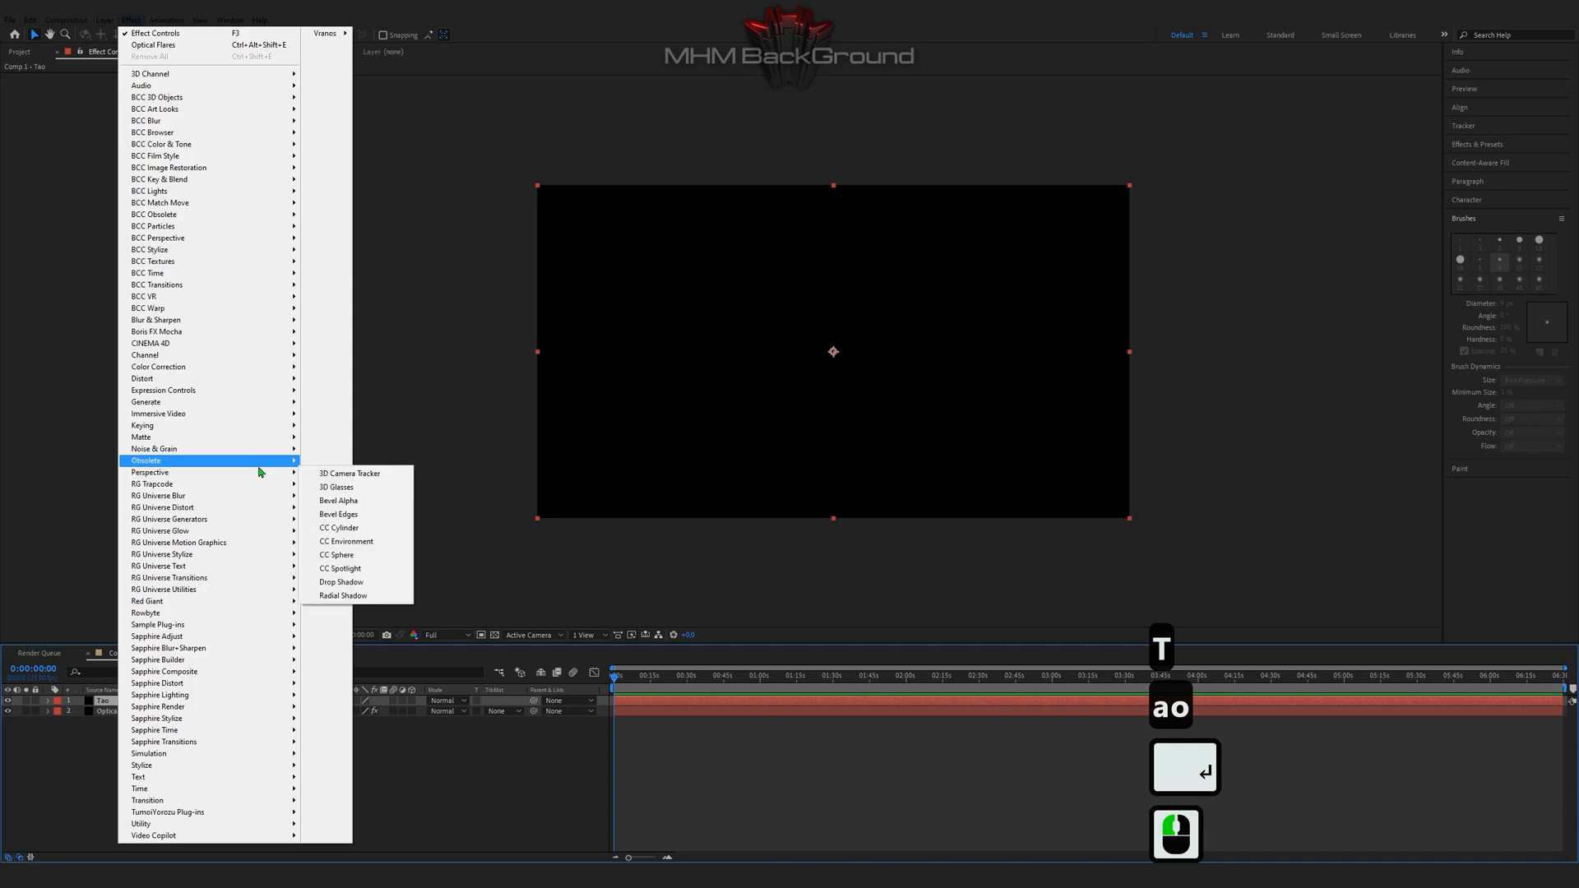
mouse_move(256, 487)
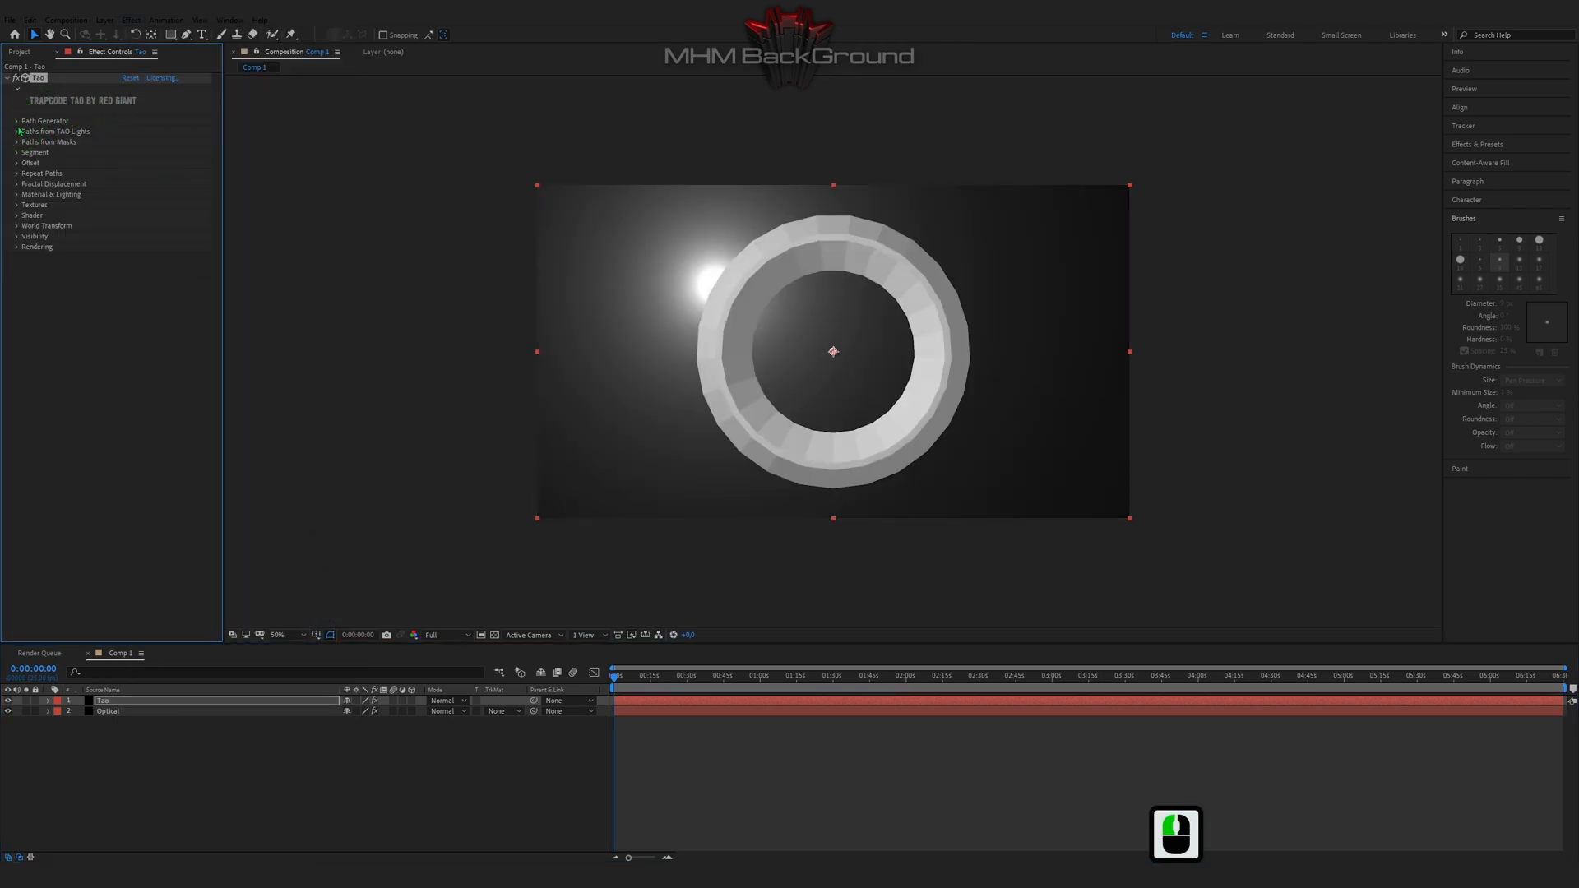
Set the Path Generator shape to Line with rotation and line-point values forming a diagonal bar.
click(17, 120)
text(90)
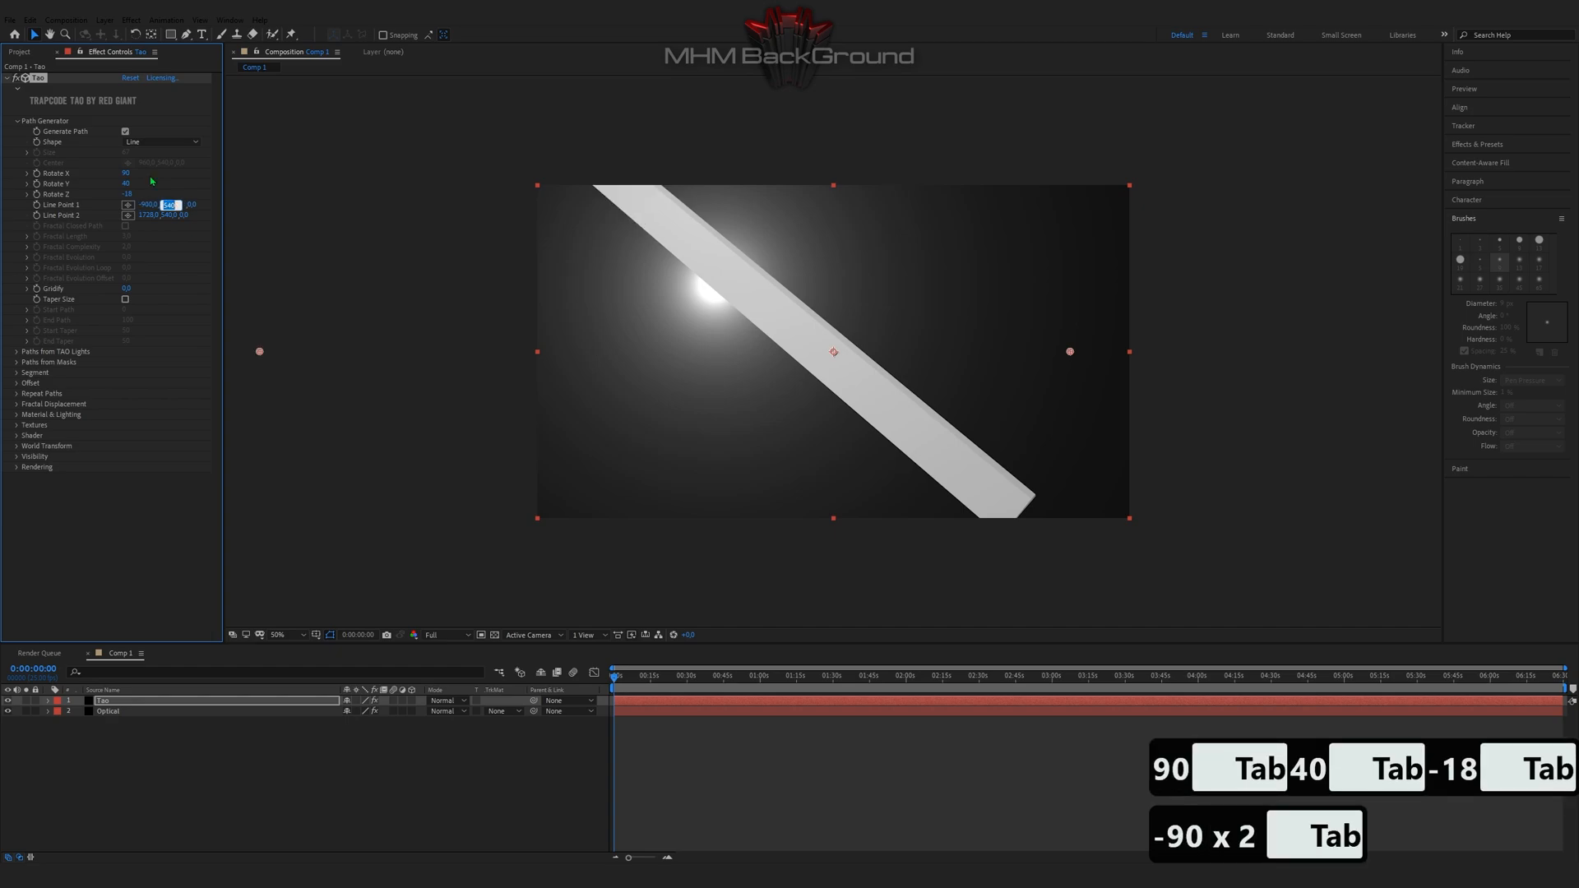
key(Tab)
text(2772)
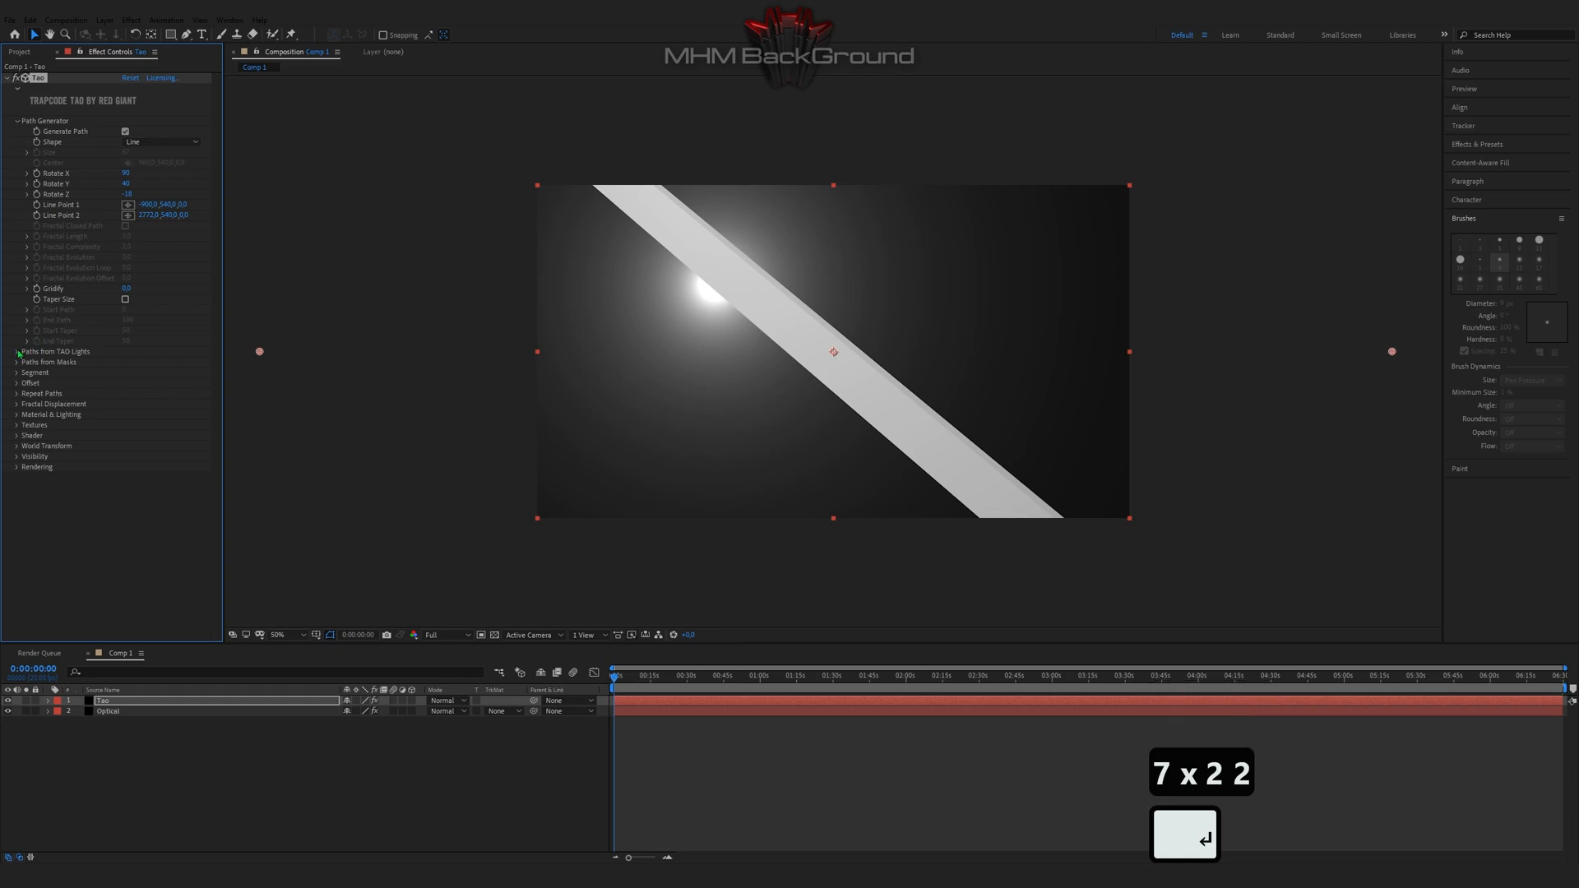
click(17, 120)
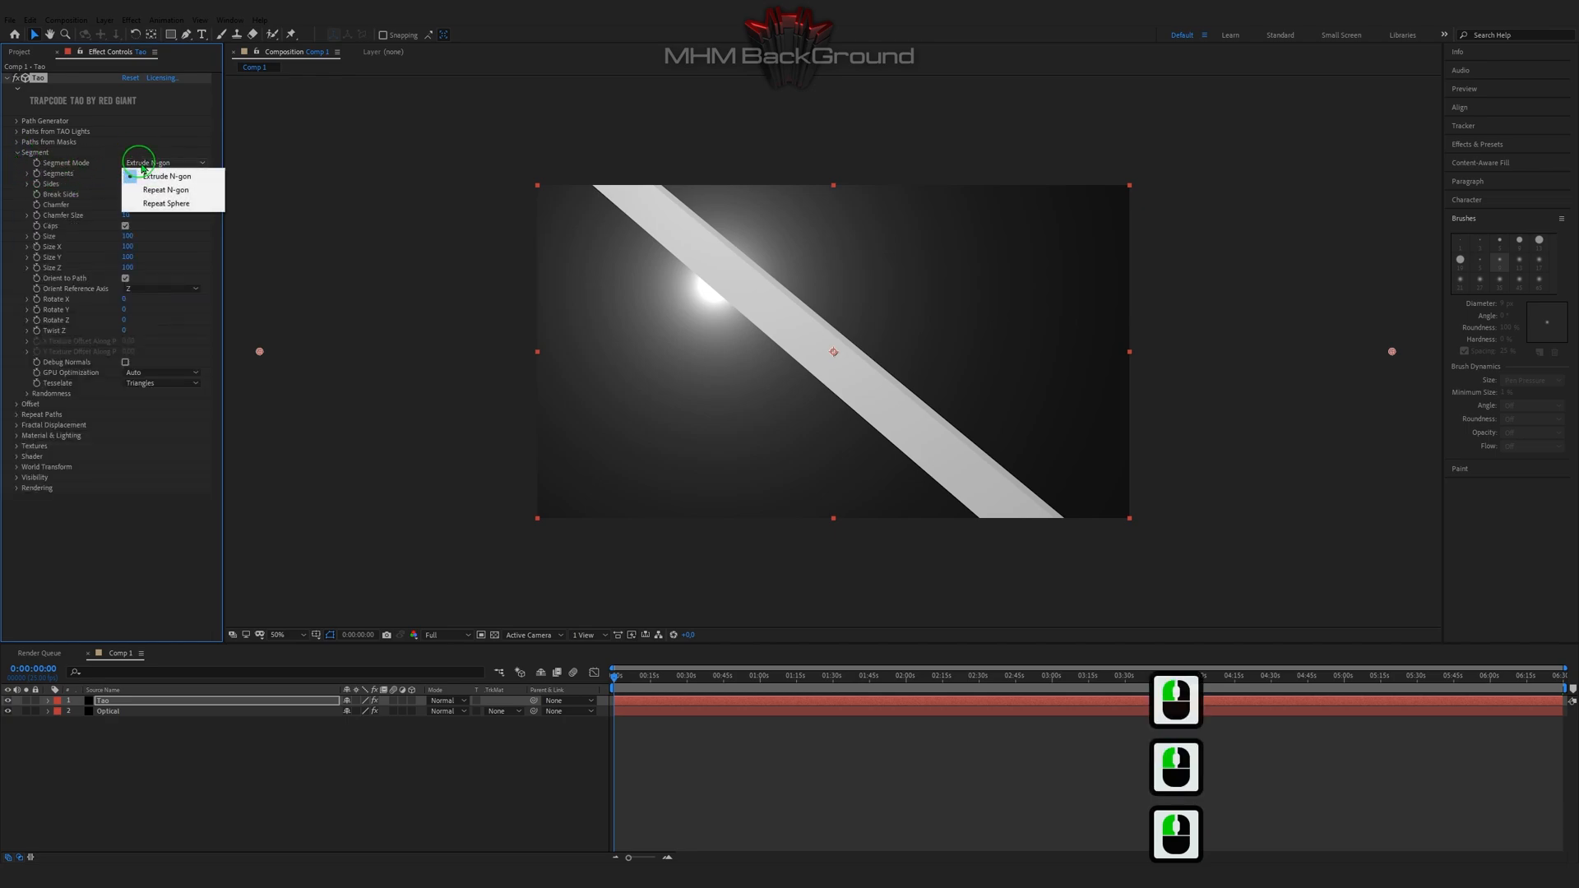
Set Segment Mode to Repeat N-gon and enter size, rotate and twist values (20, 23, 1623).
click(164, 189)
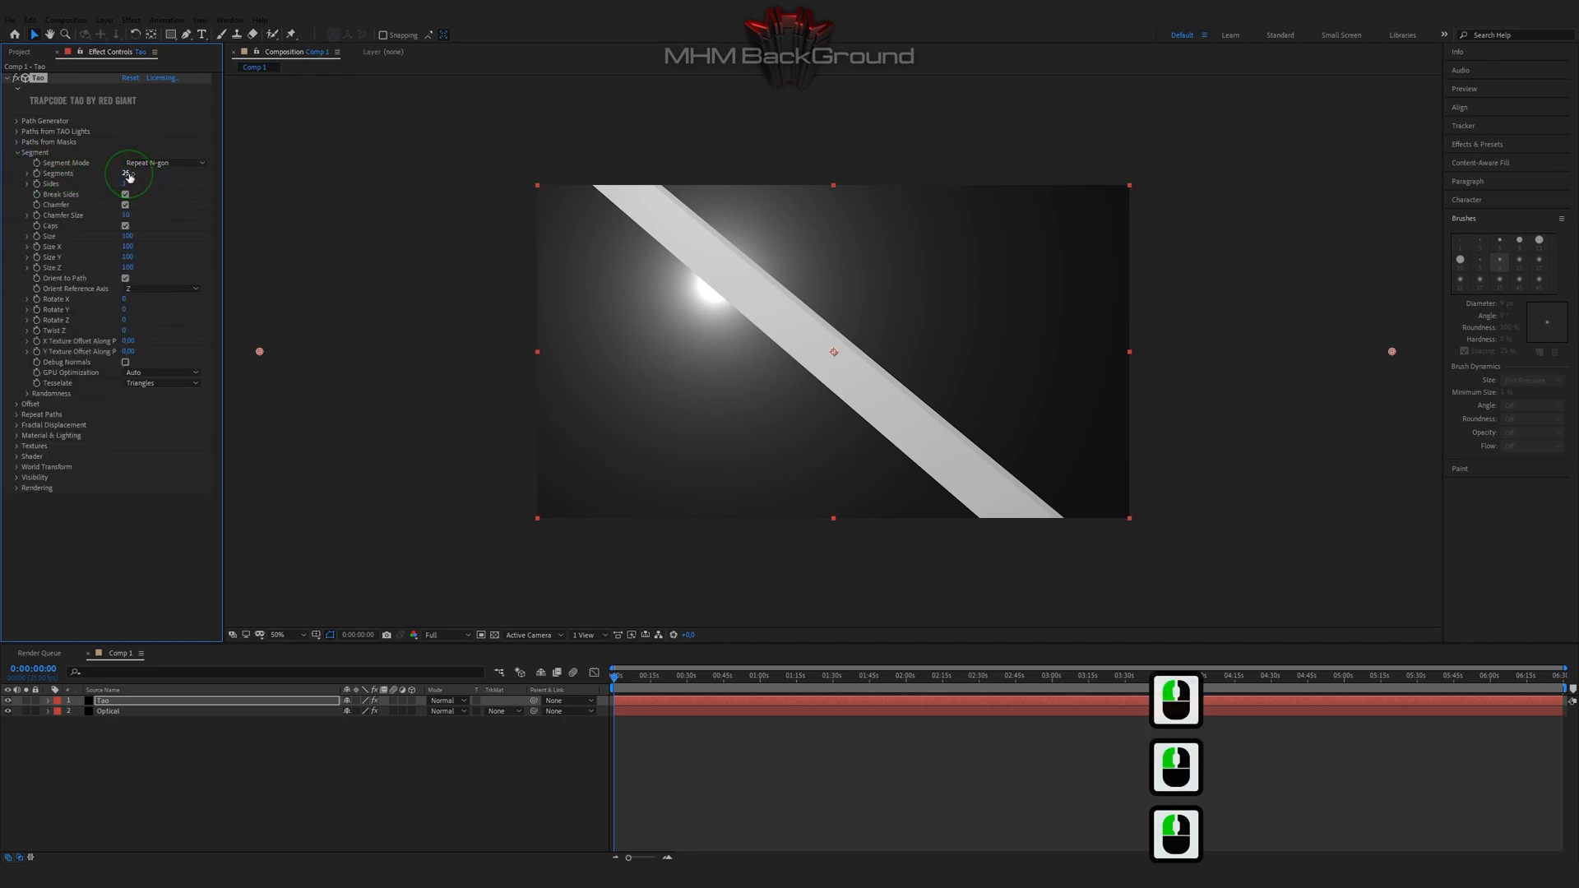
key(Tab)
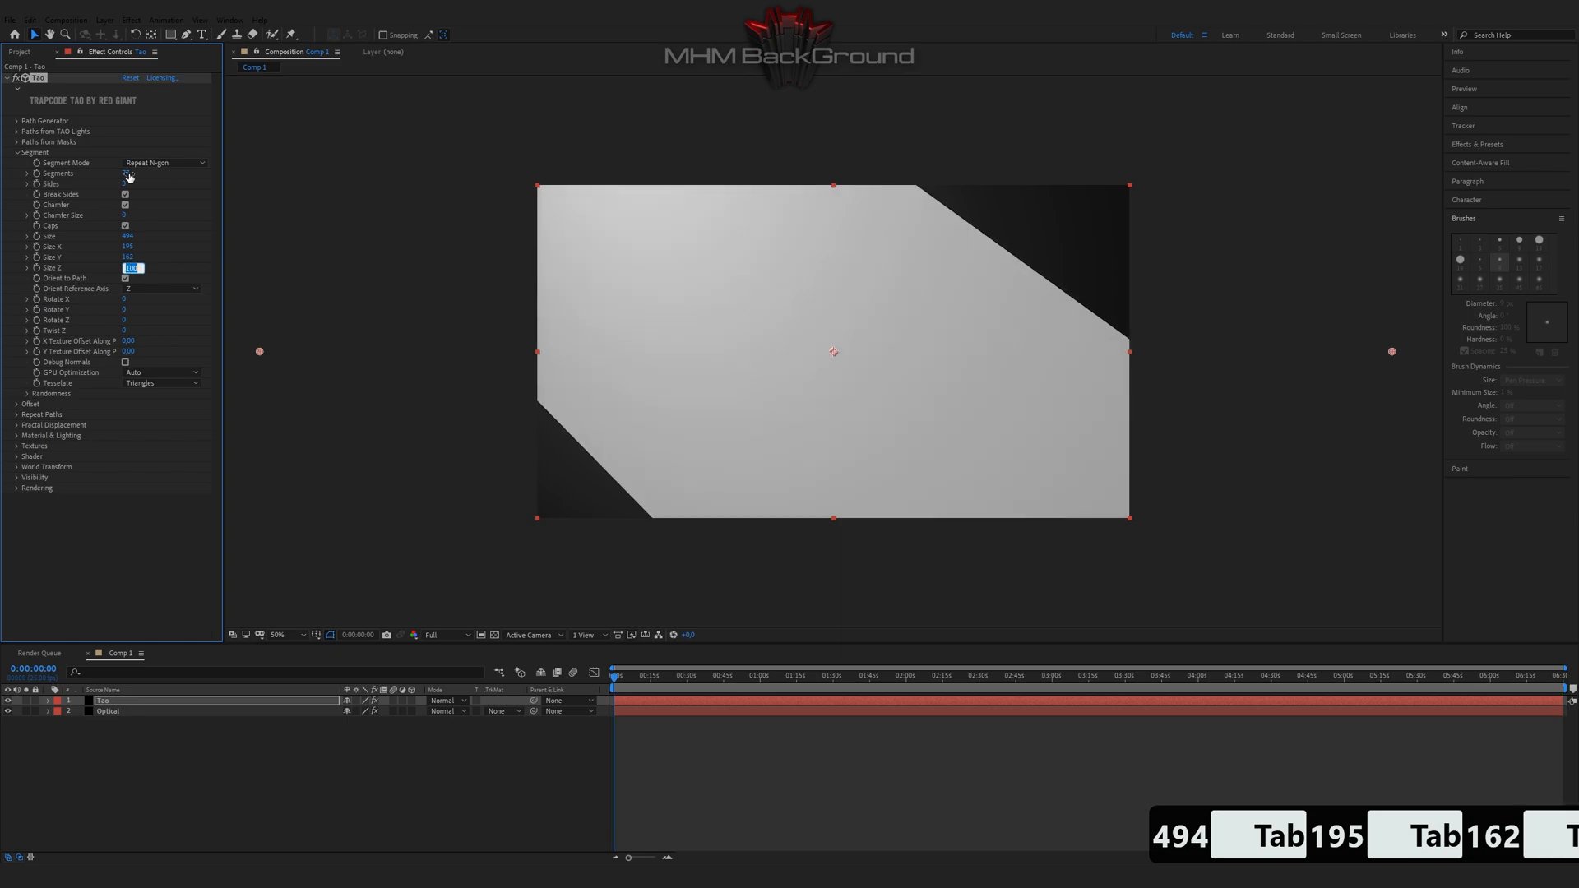
text(20)
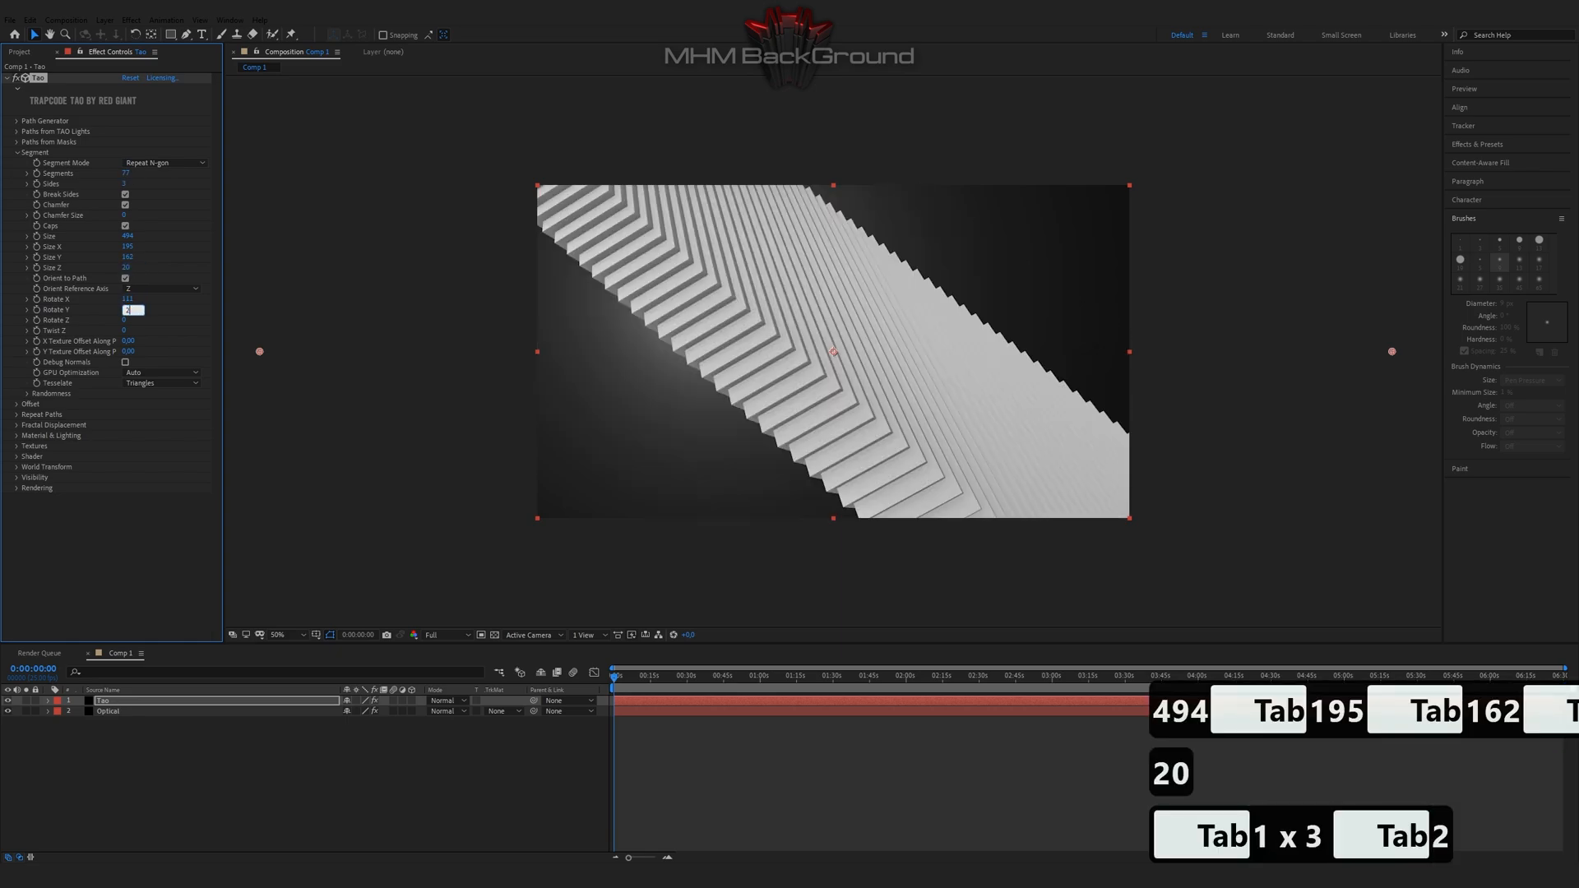
text(236)
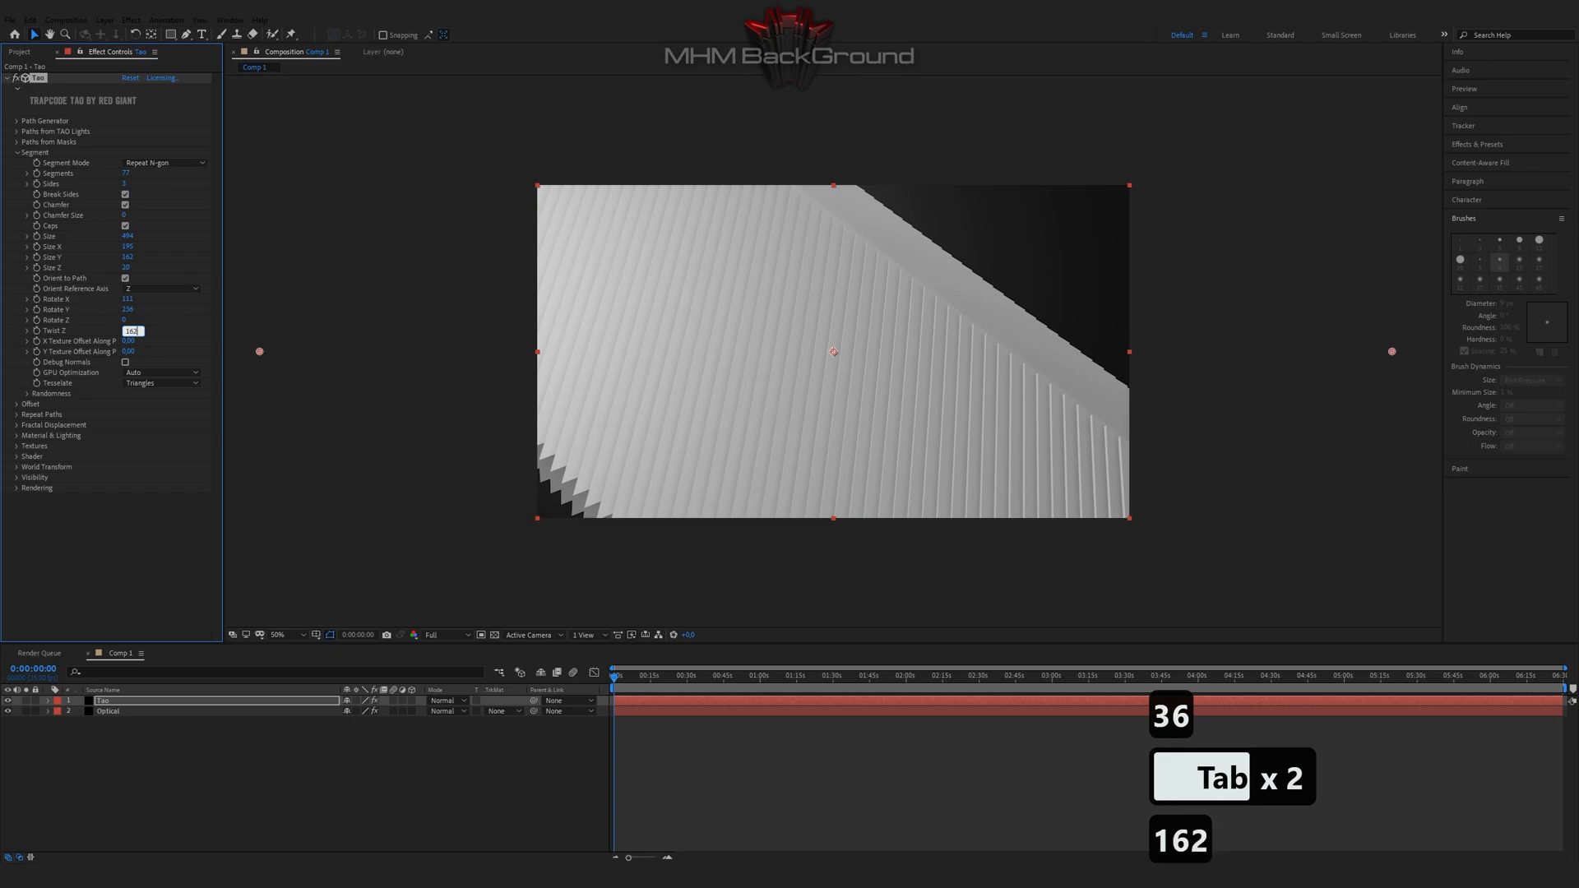
text(1623)
text(time*11)
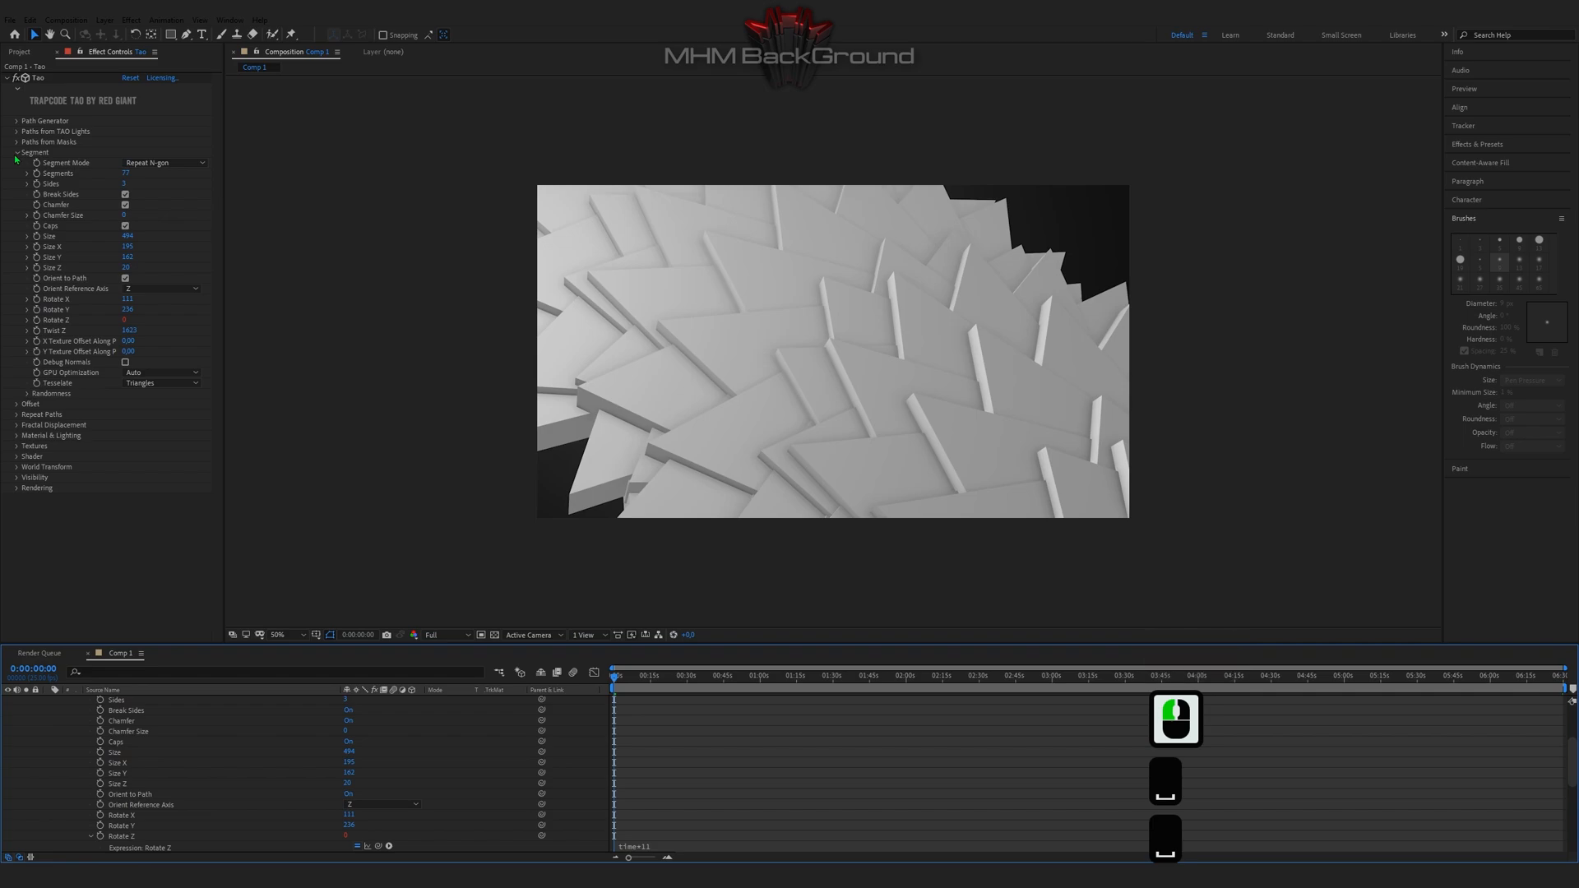
Set the First Repeater's R1 Repetitions and R1 World Pos X to stack the slats into layers.
click(17, 172)
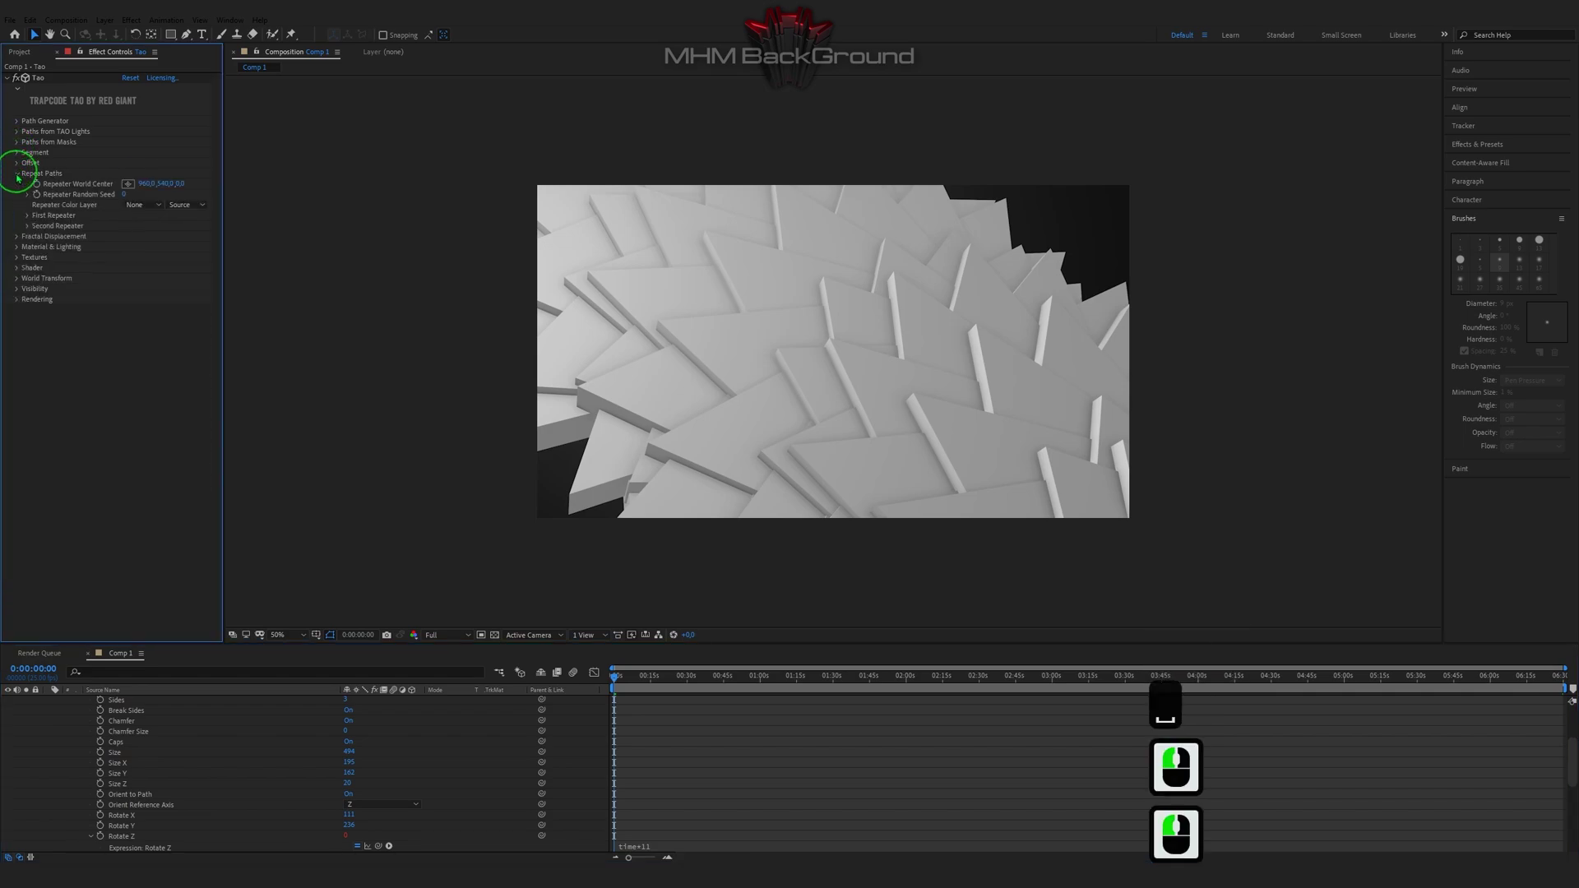
click(17, 214)
text(26)
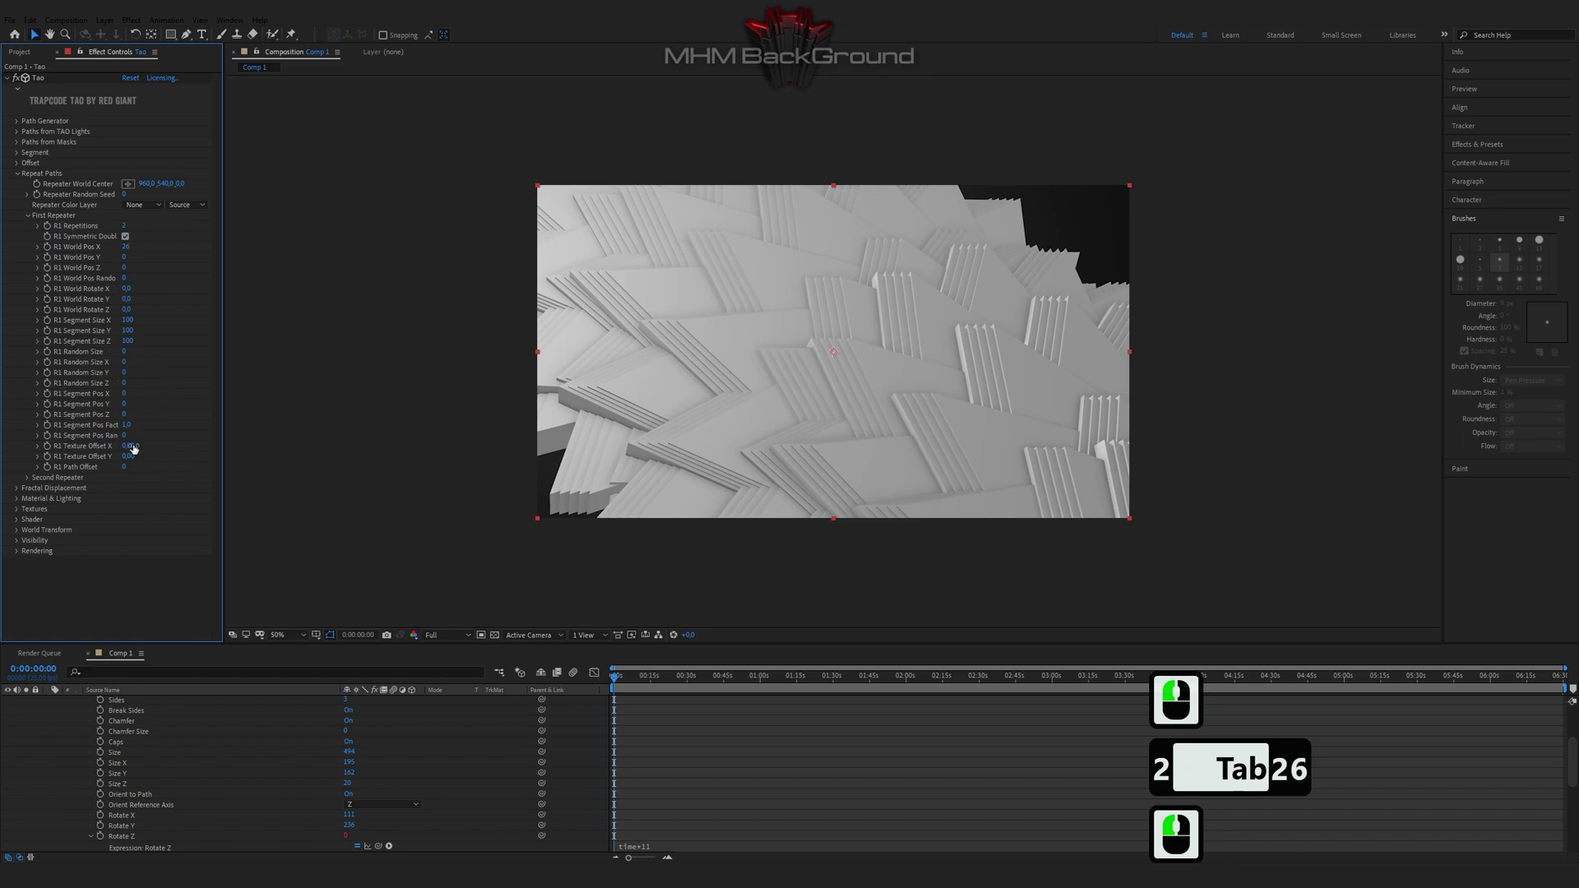
click(16, 173)
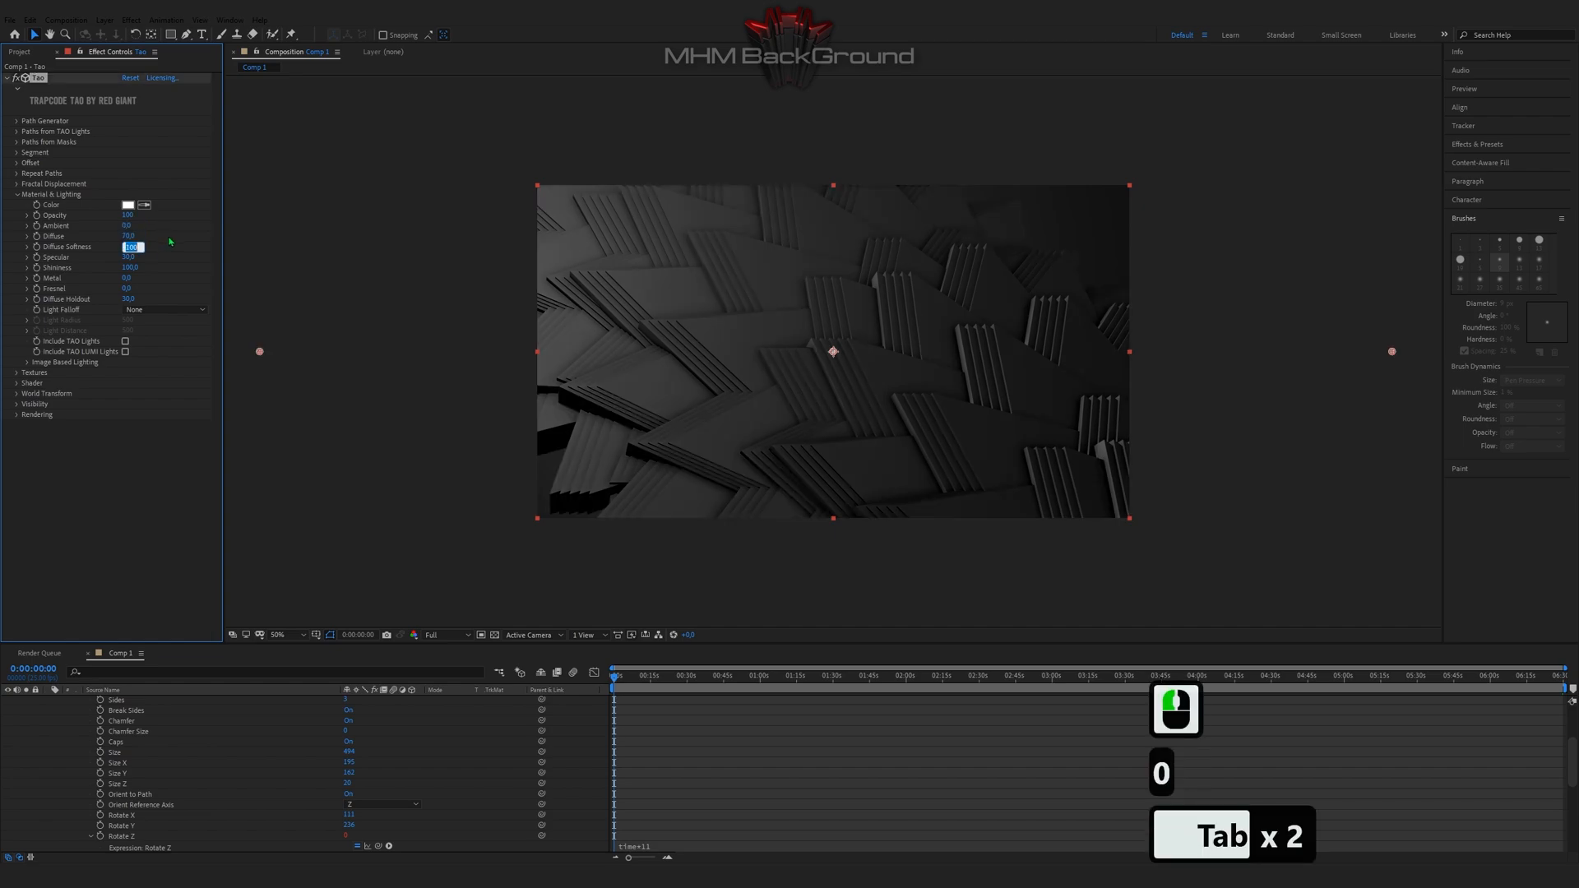
Set Reflection and Diffuse Environment maps to the Optical layer using Effects & Masks as source.
key(Tab)
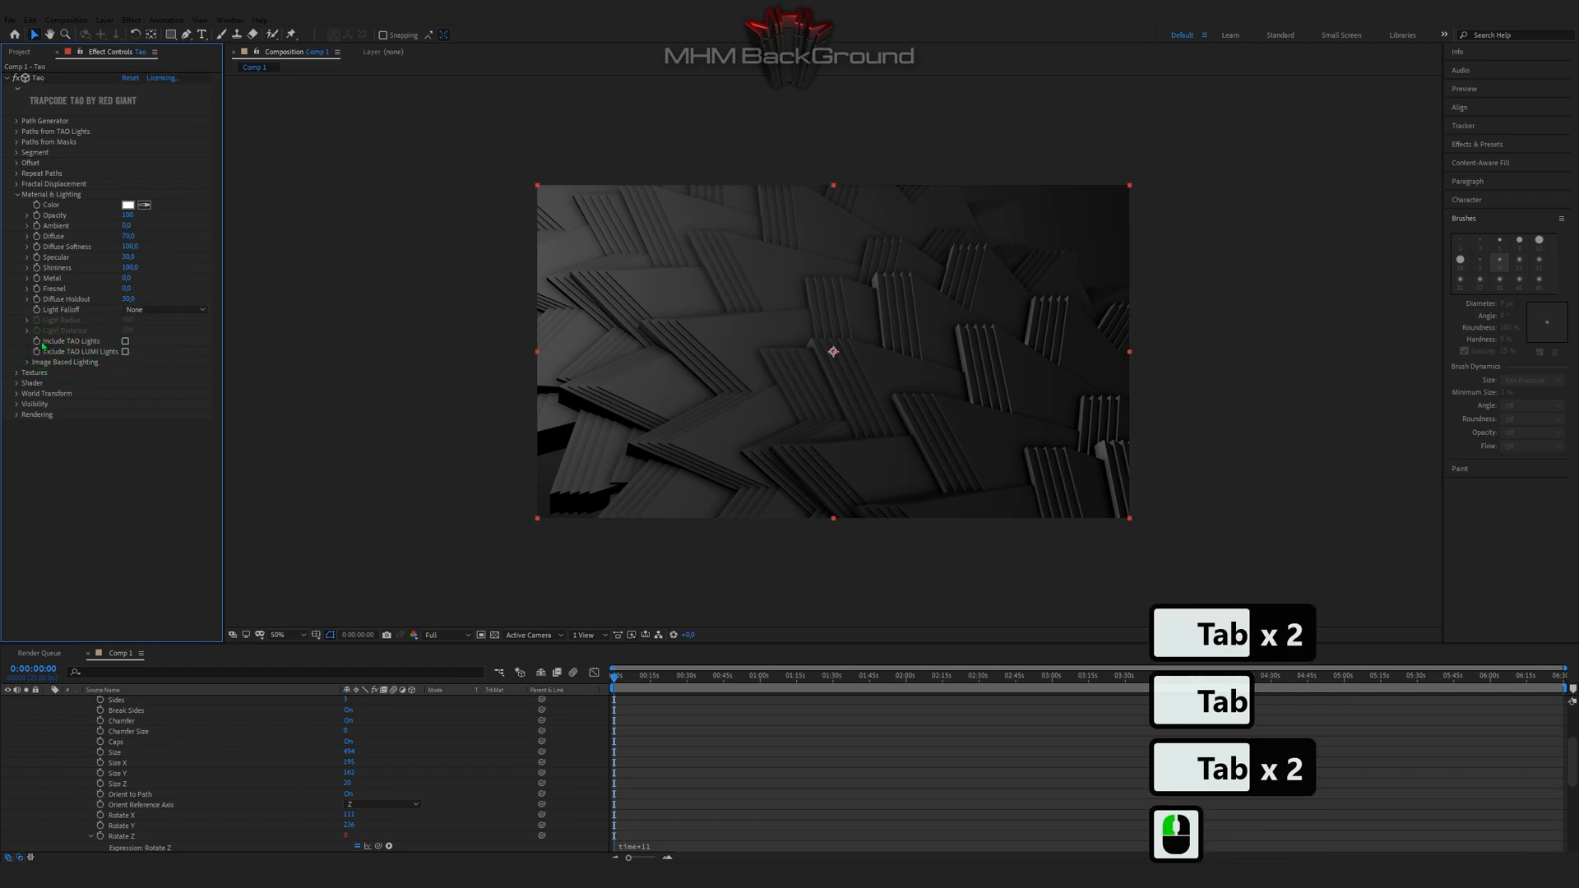
click(26, 362)
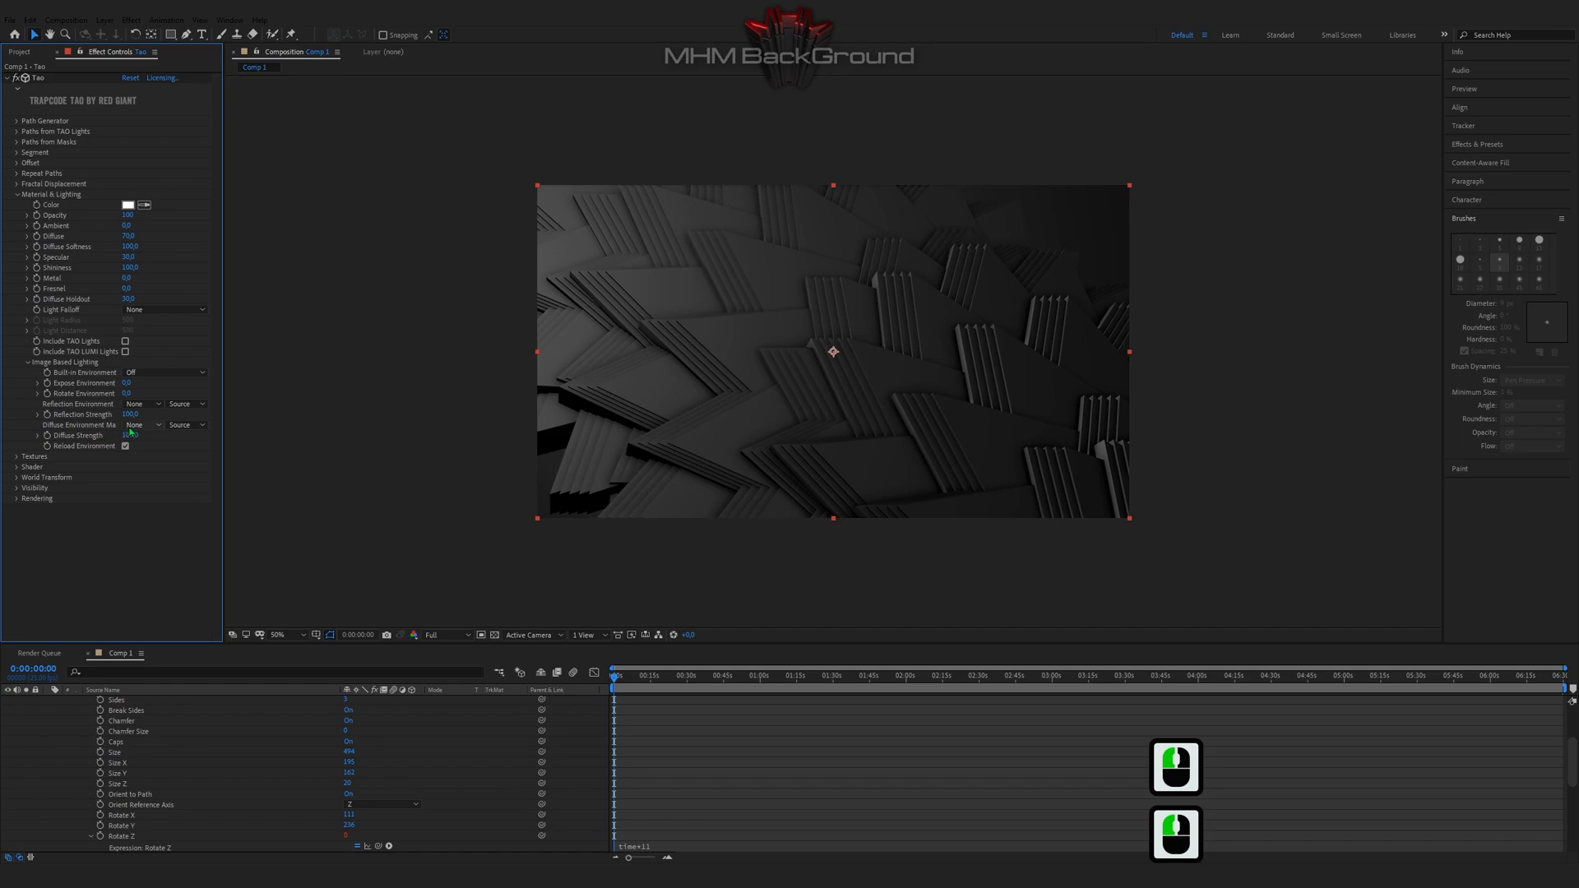
click(141, 404)
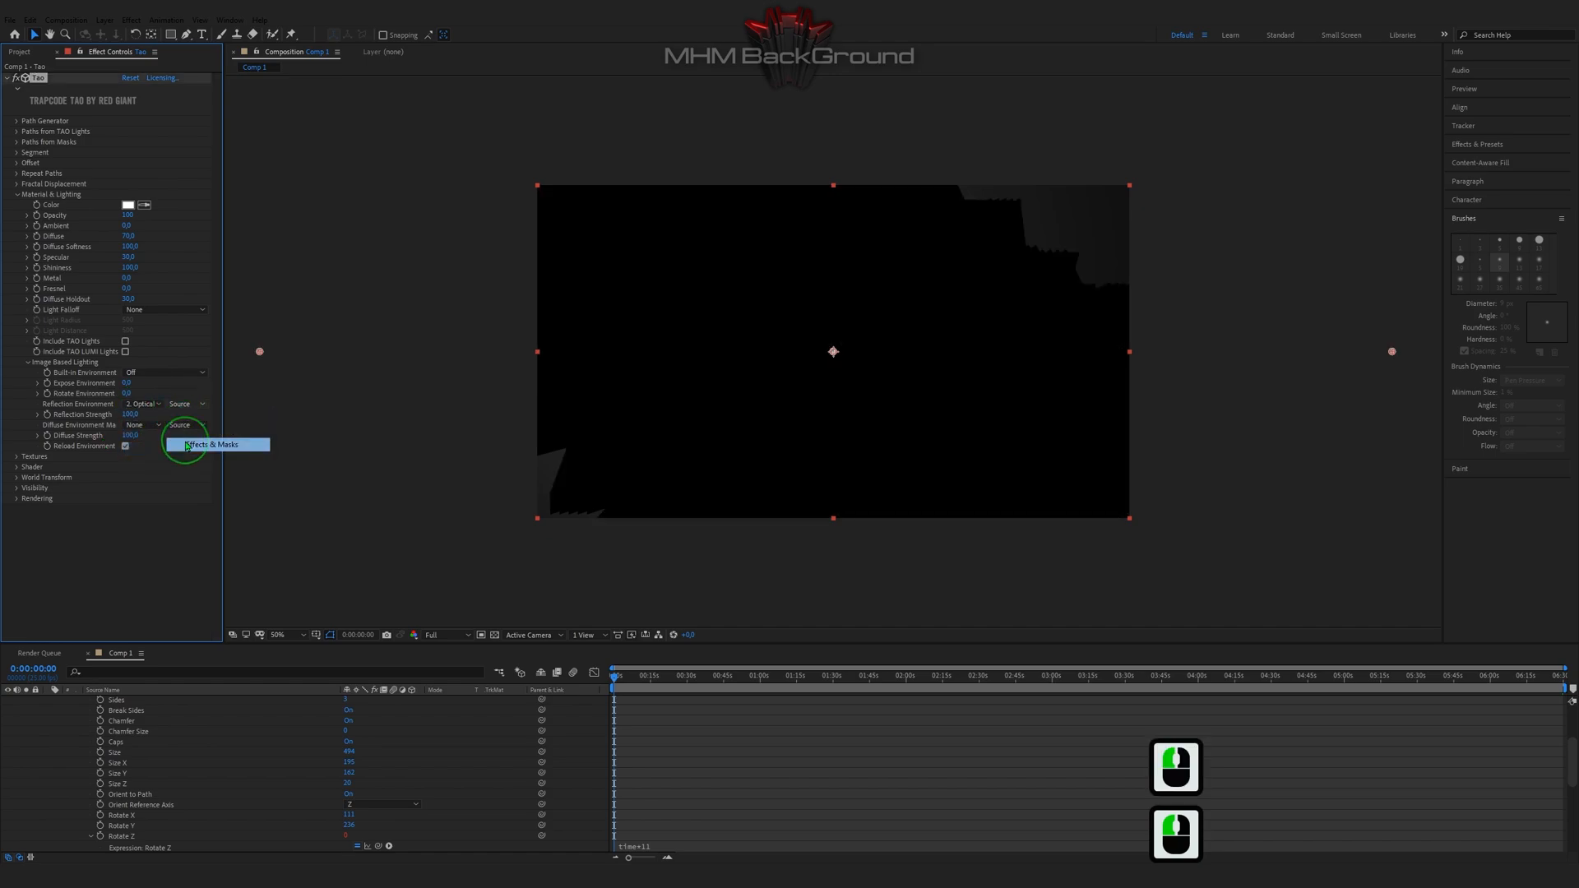
click(212, 445)
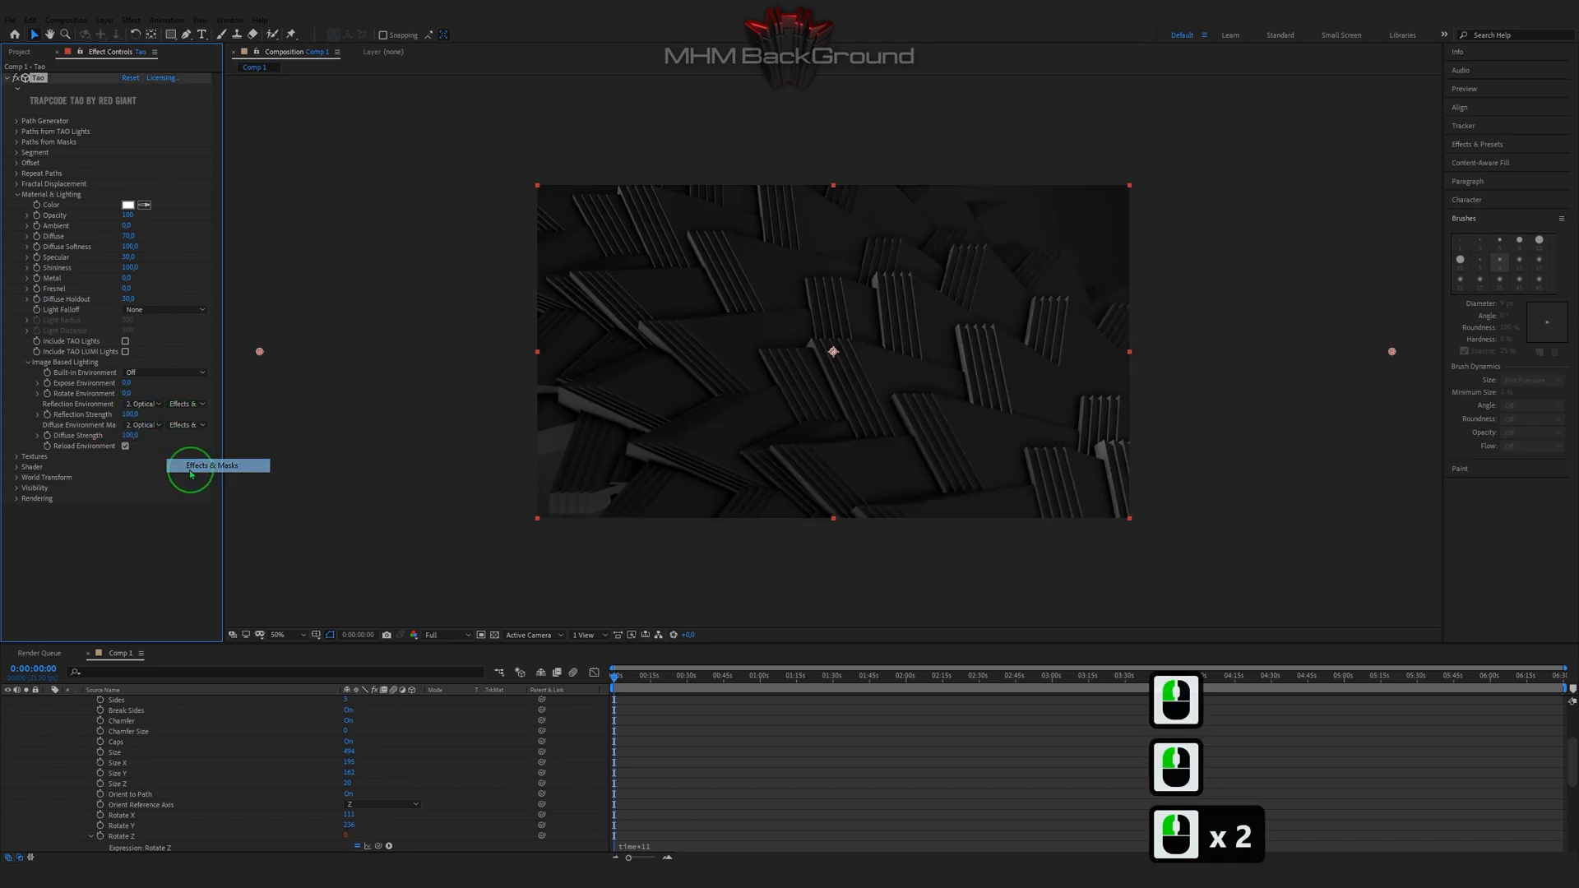
click(132, 415)
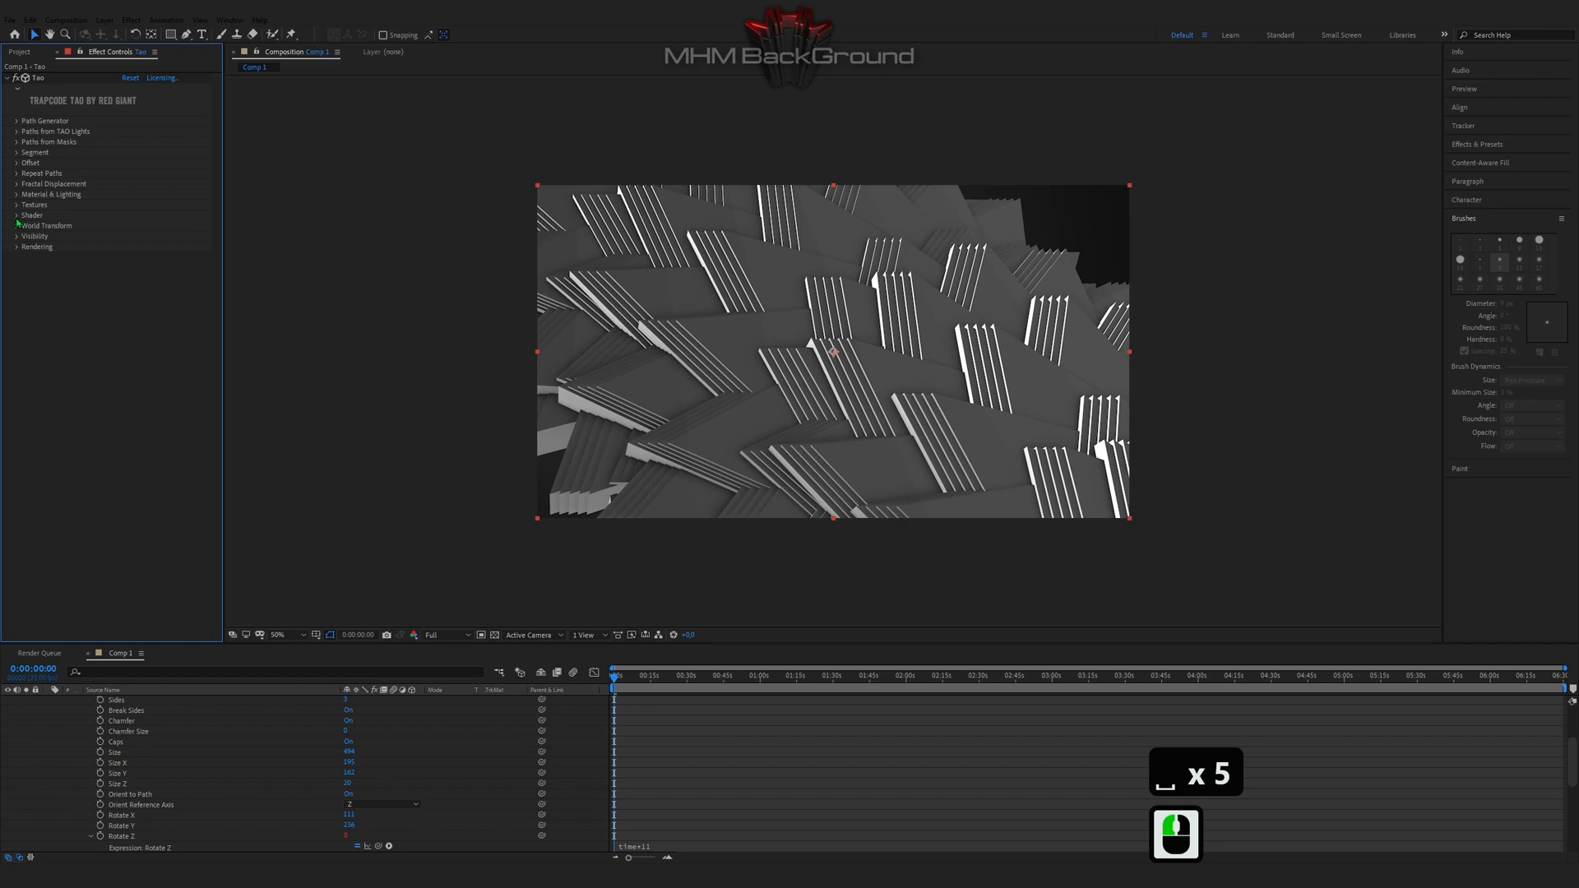
Set the Shader to Smooth with front faces drawn, back faces culled and Normal blending.
click(31, 214)
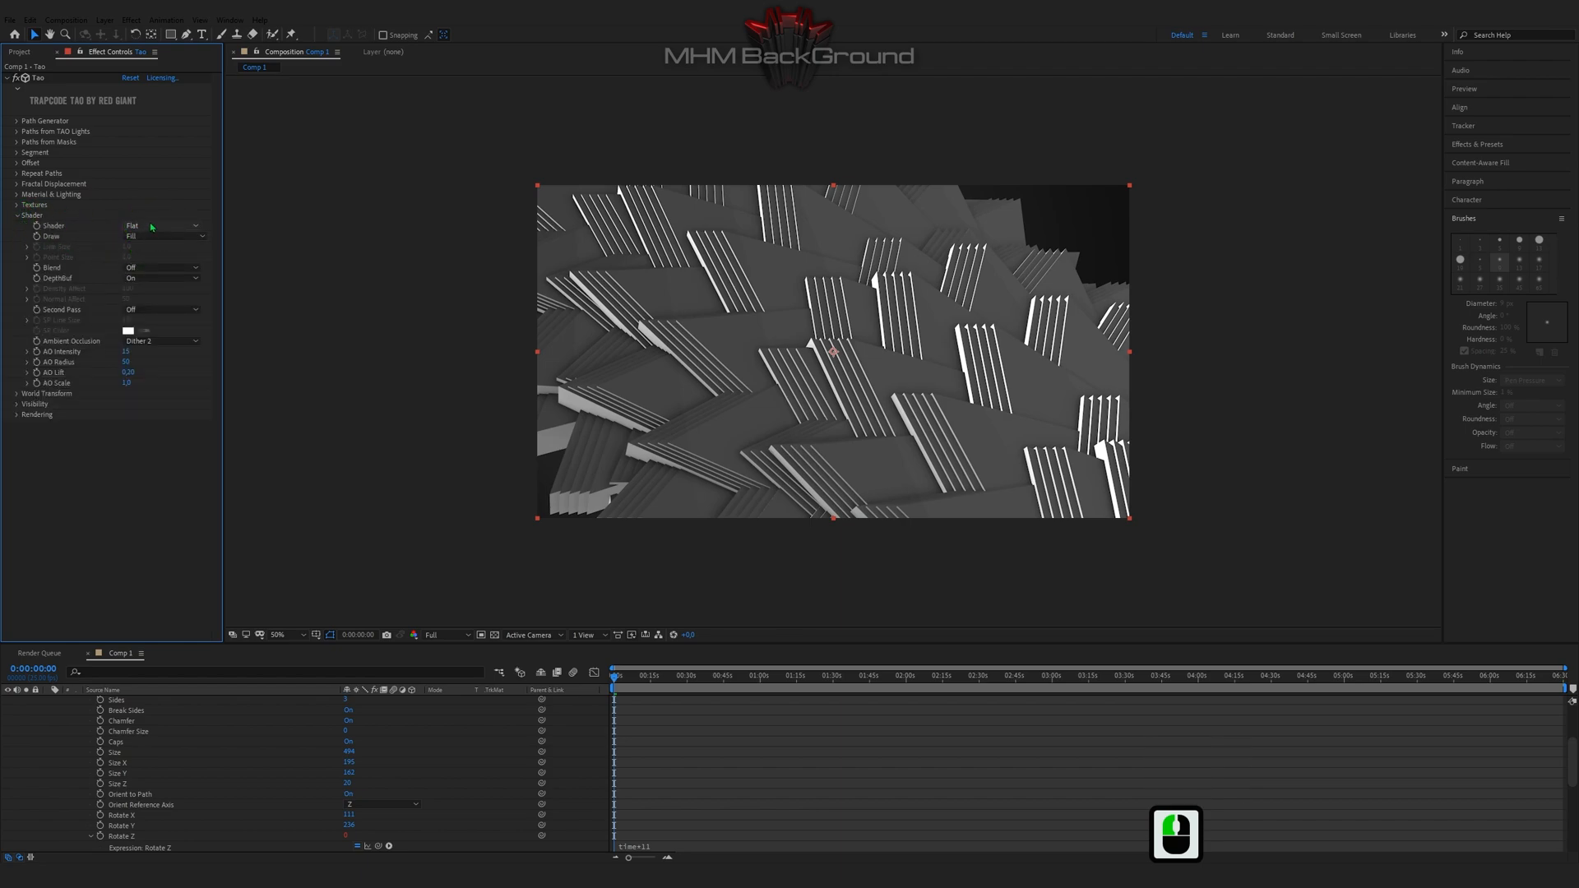
click(172, 236)
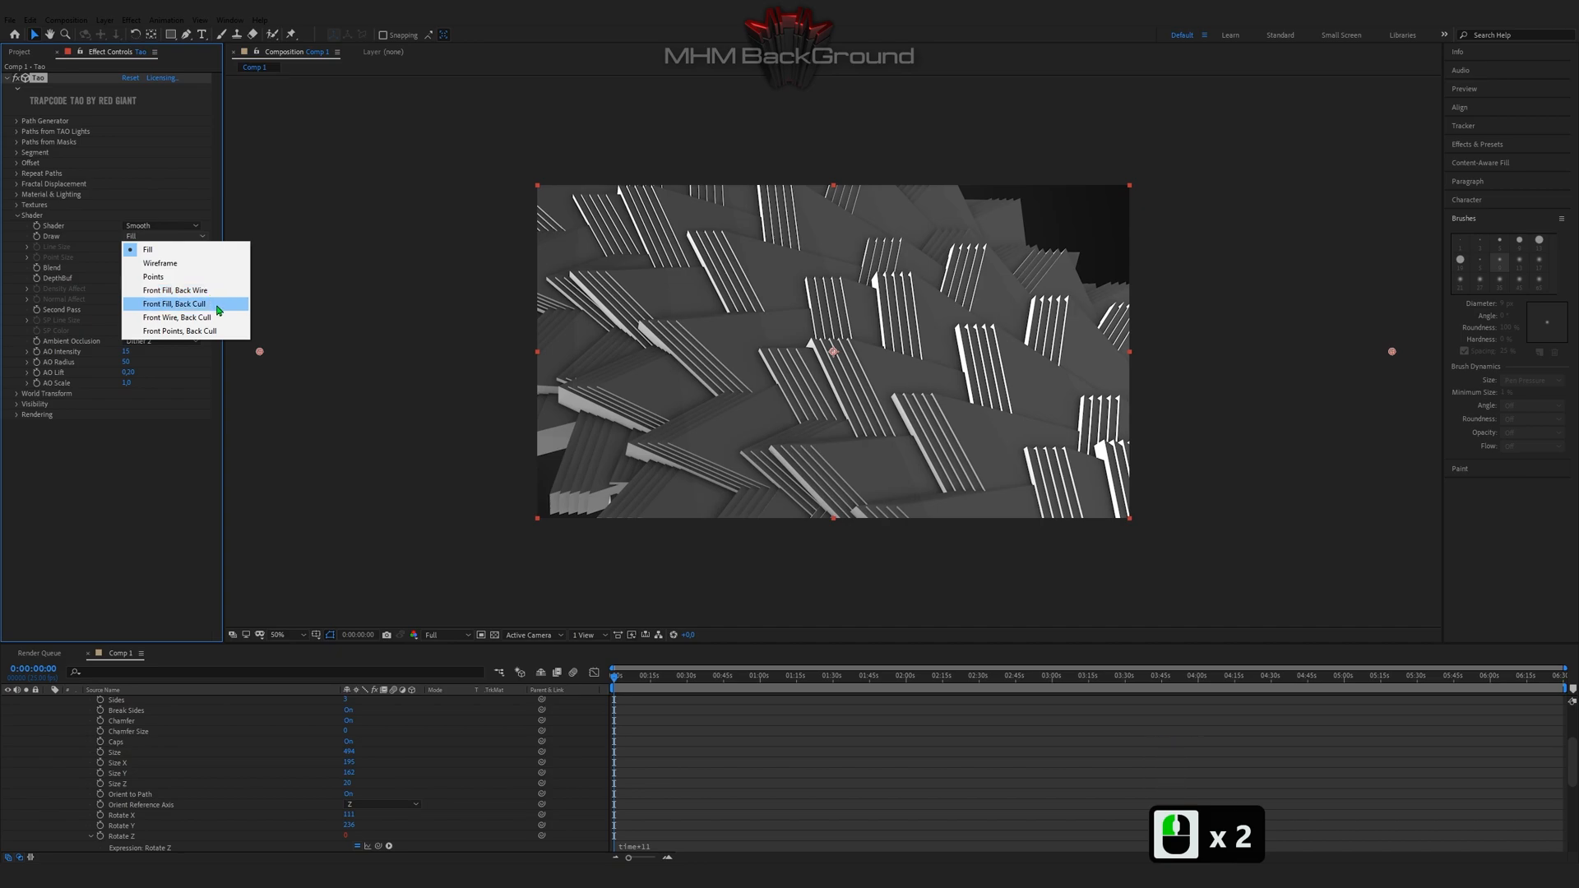
click(176, 303)
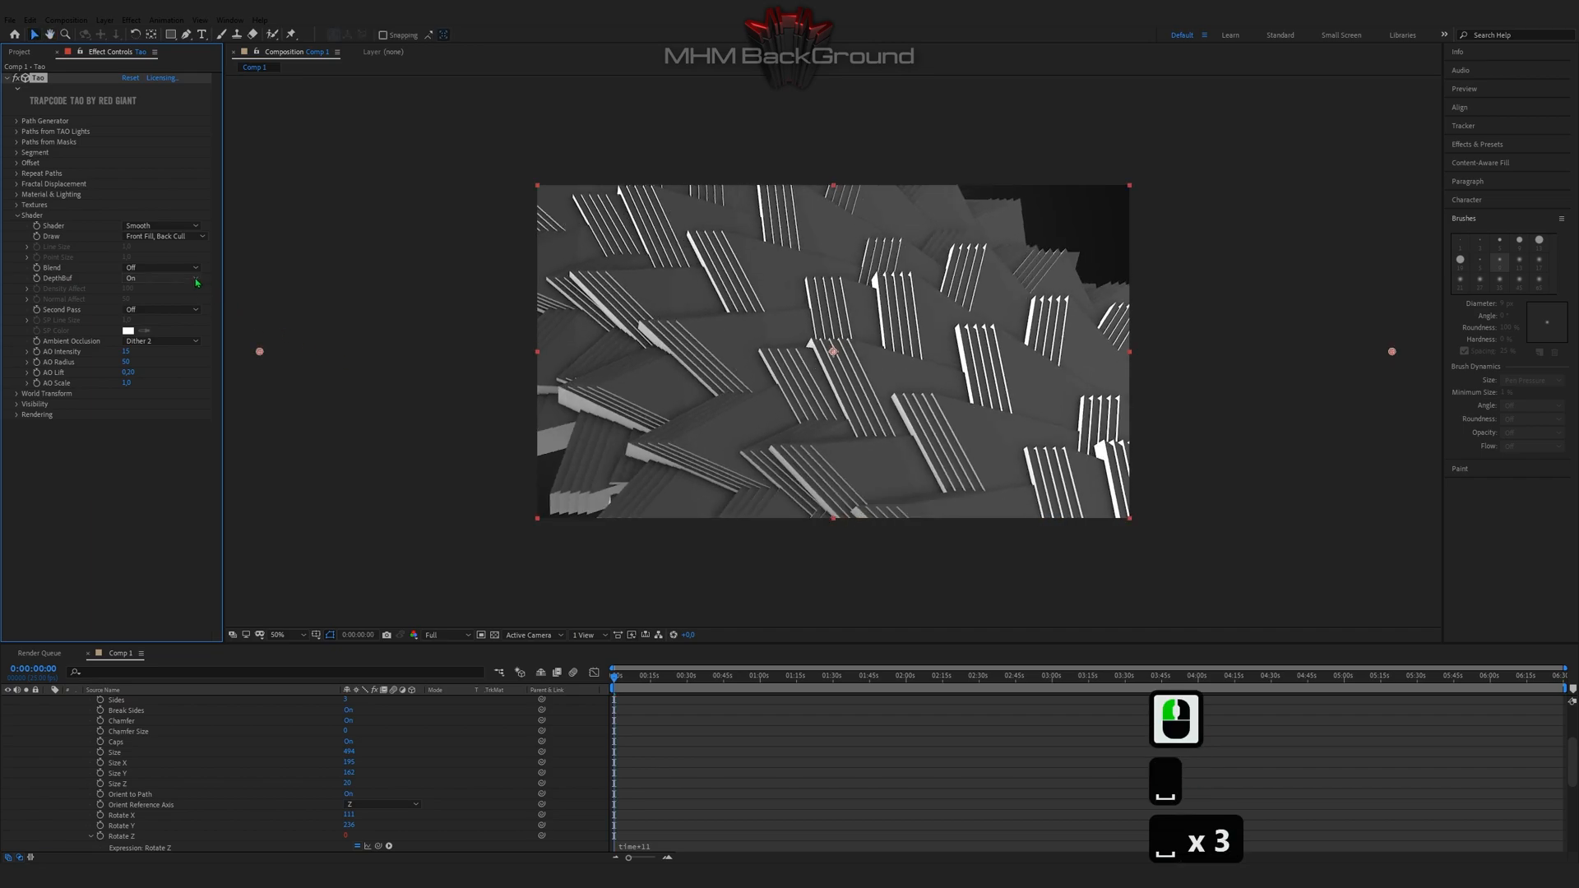
click(162, 267)
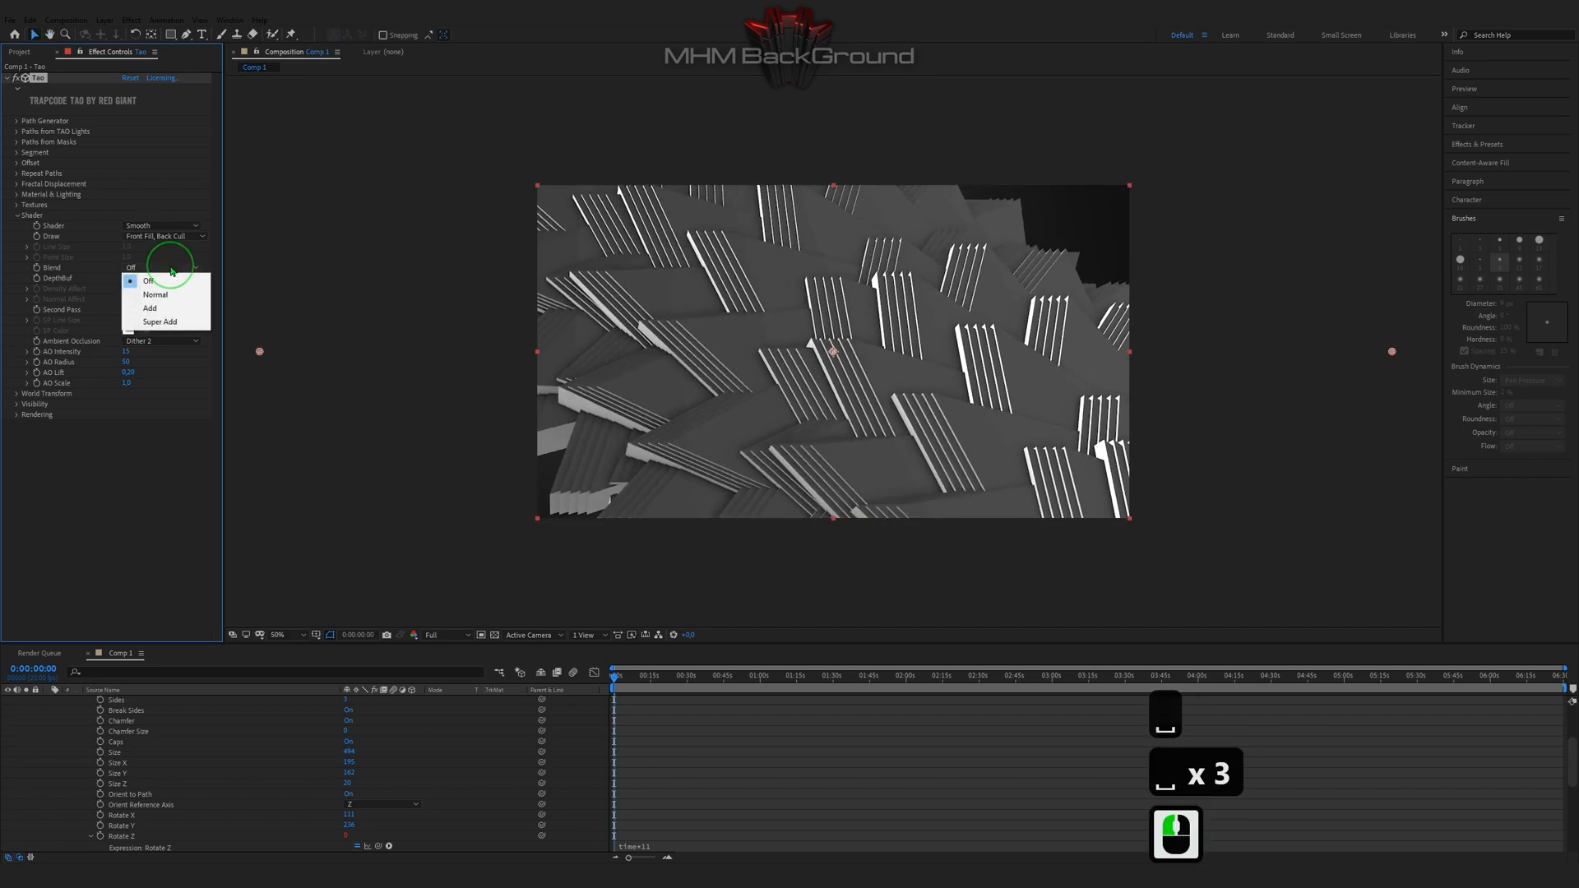
click(155, 294)
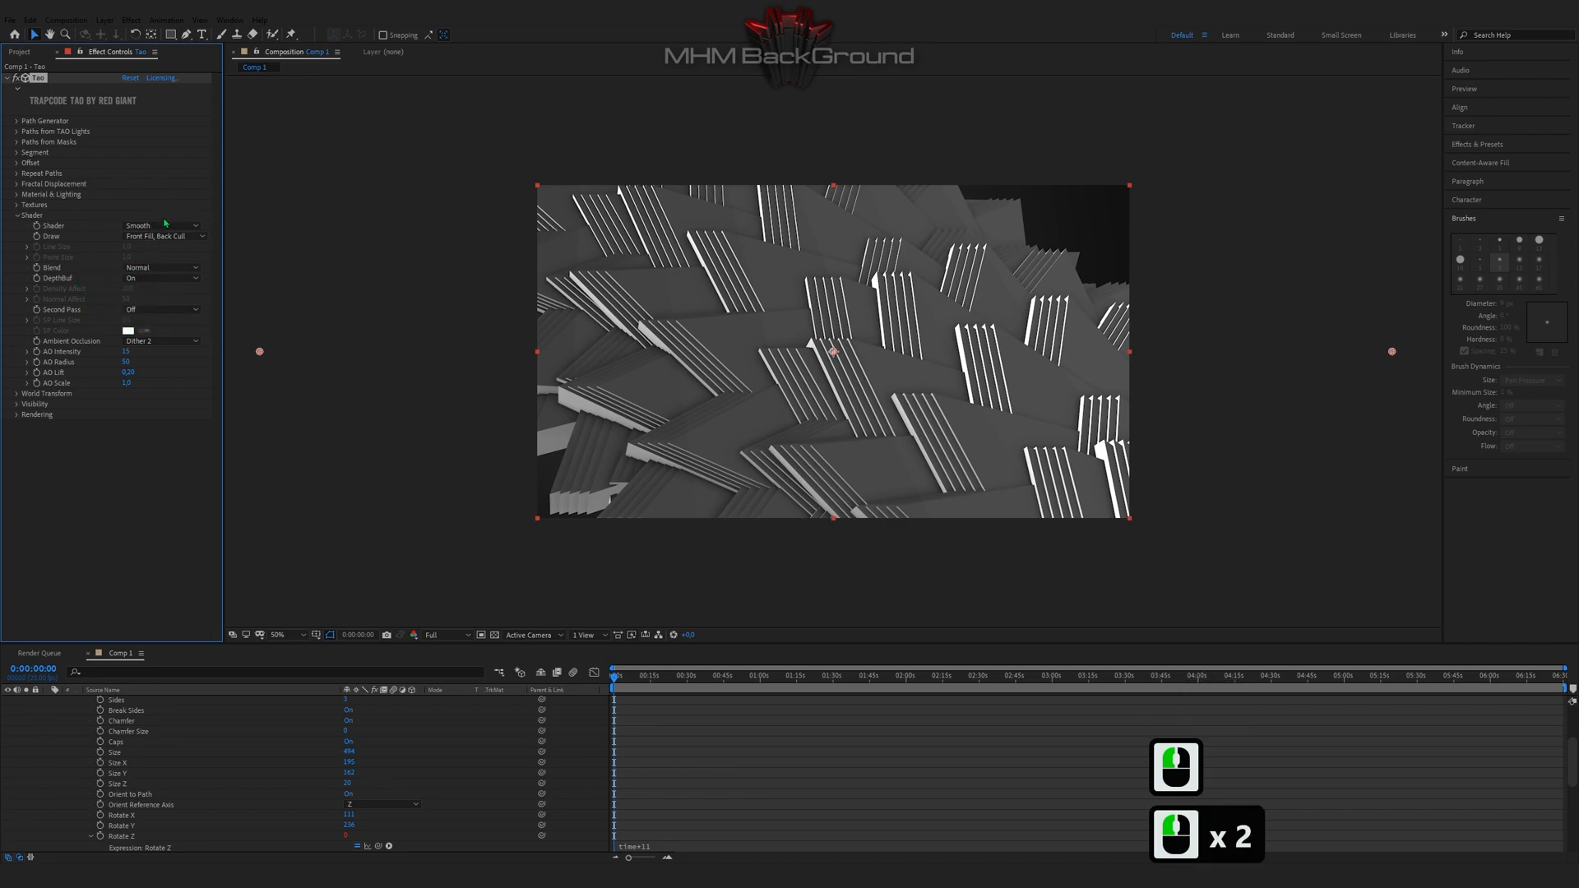
Switch Draw to Front Wire with a thicker line size and raised ambient occlusion.
click(163, 236)
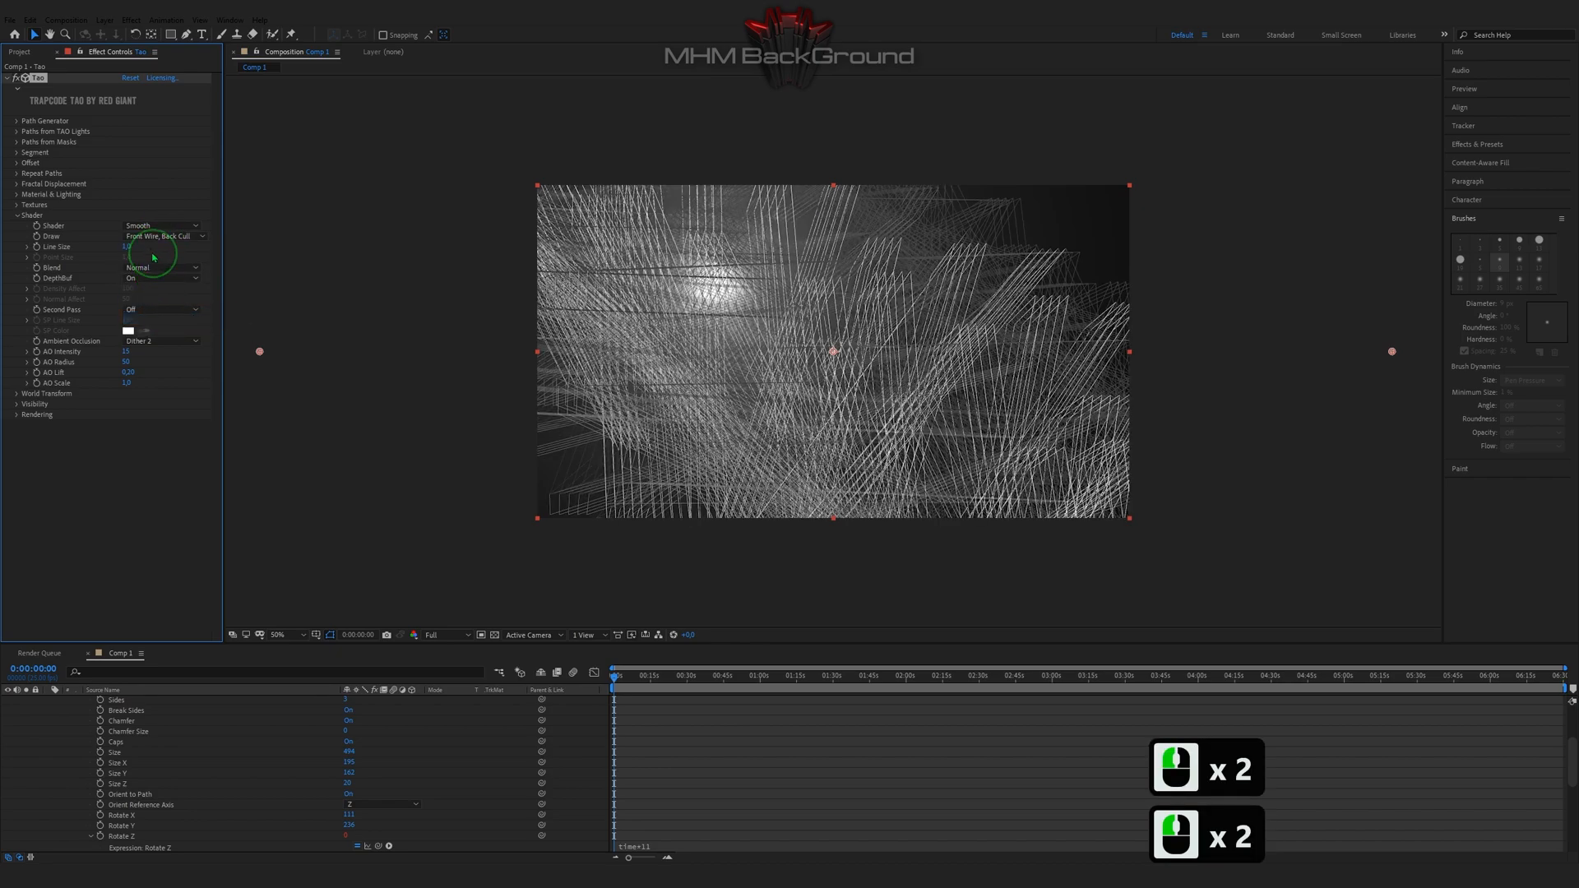
double_click(128, 247)
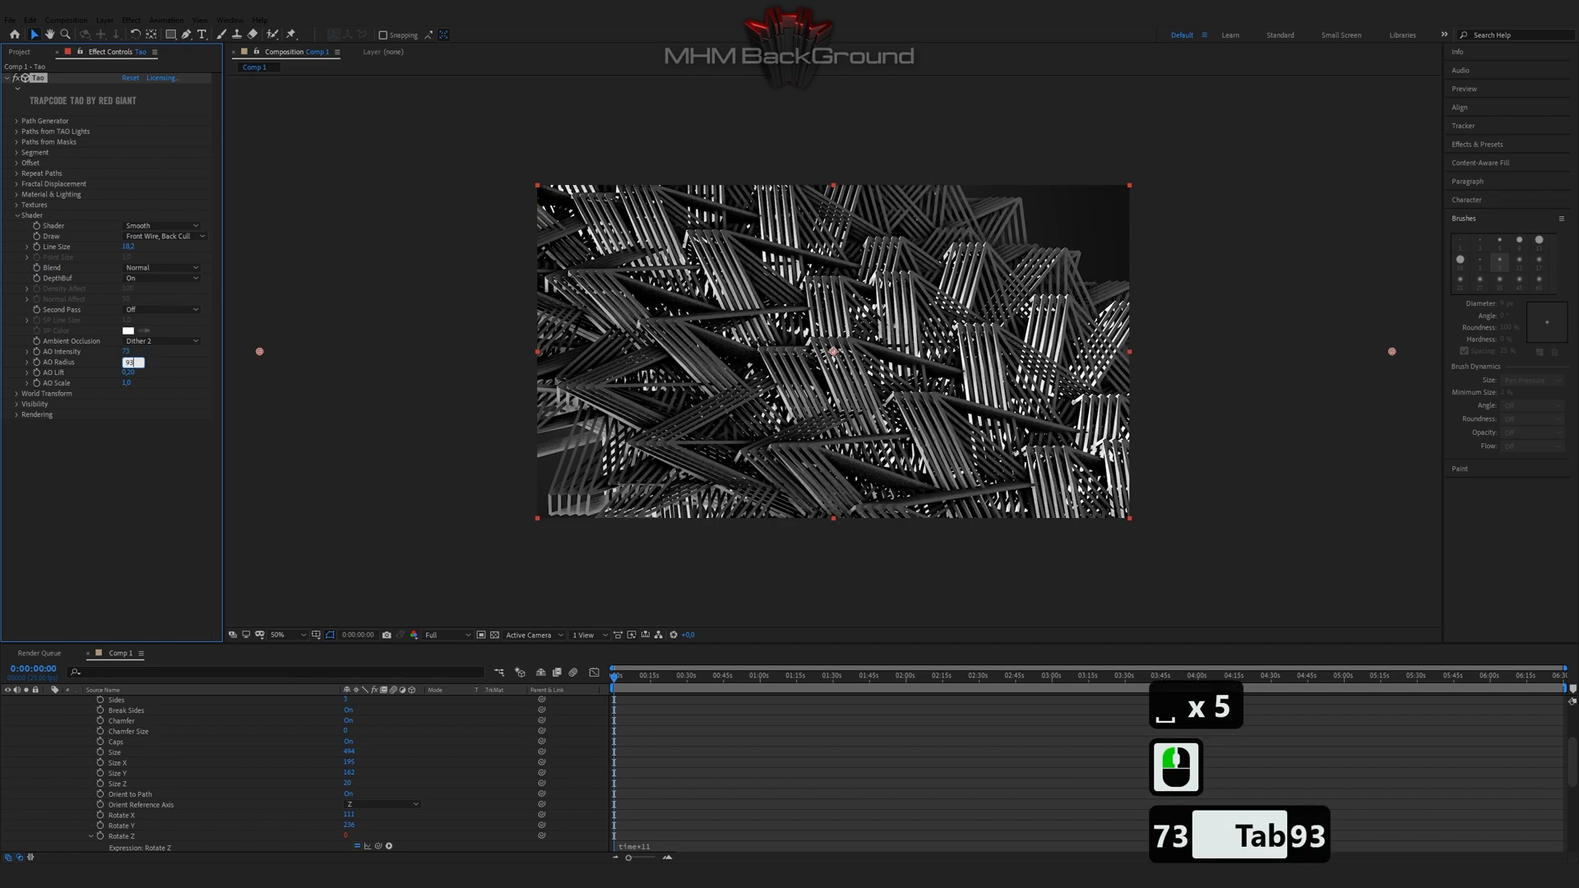
key(Tab)
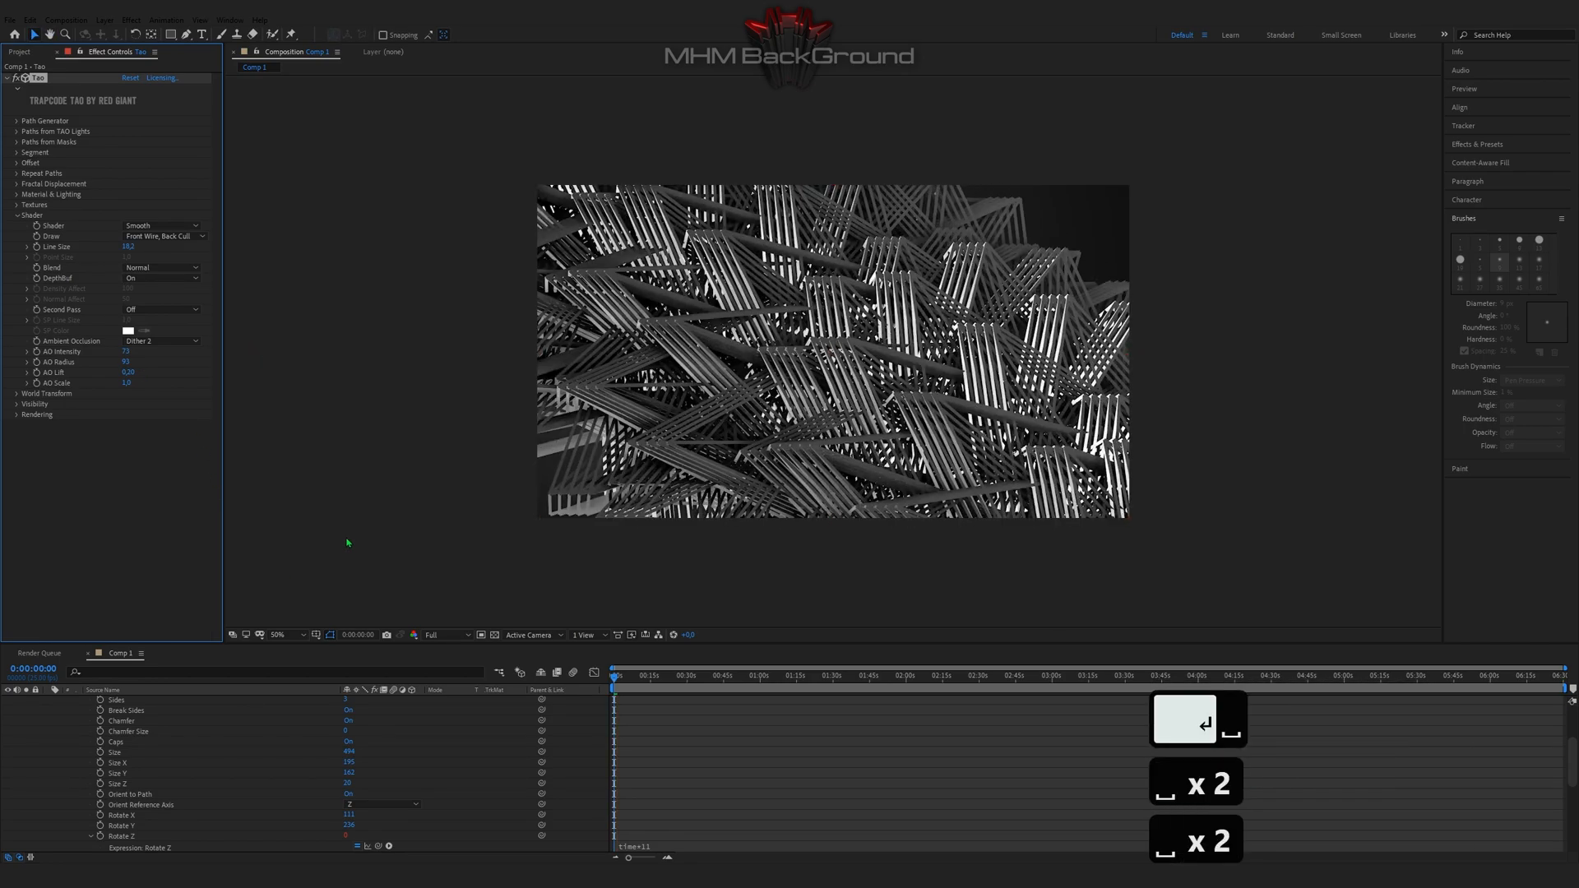
Add an adjustment layer above Tao and apply the Stylize Glow effect found by searching 'glow'.
click(104, 700)
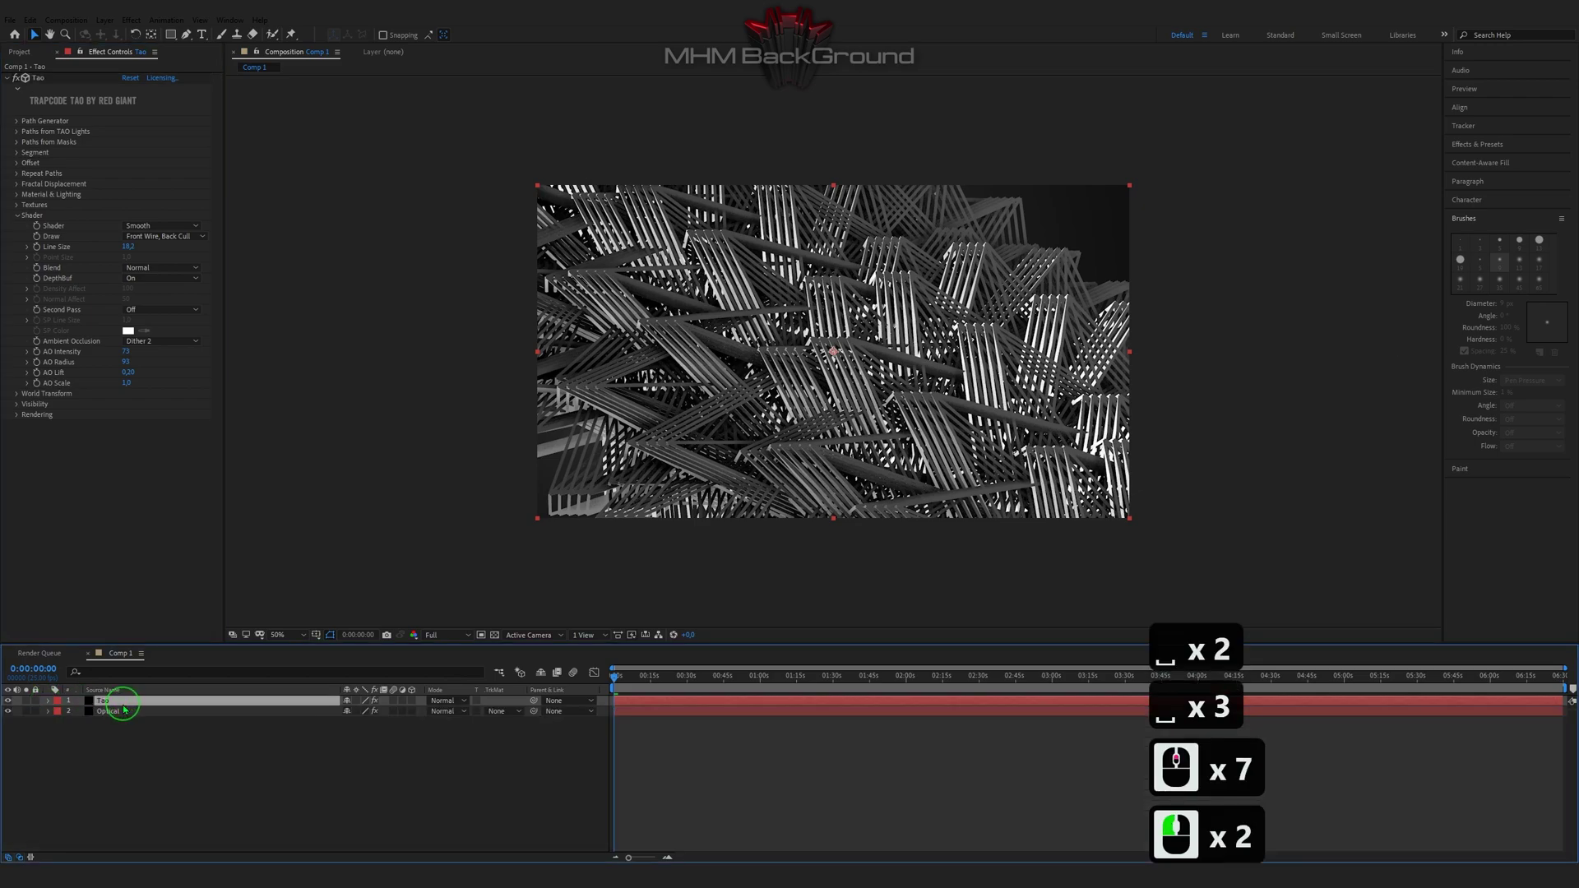
key(ctrl+d)
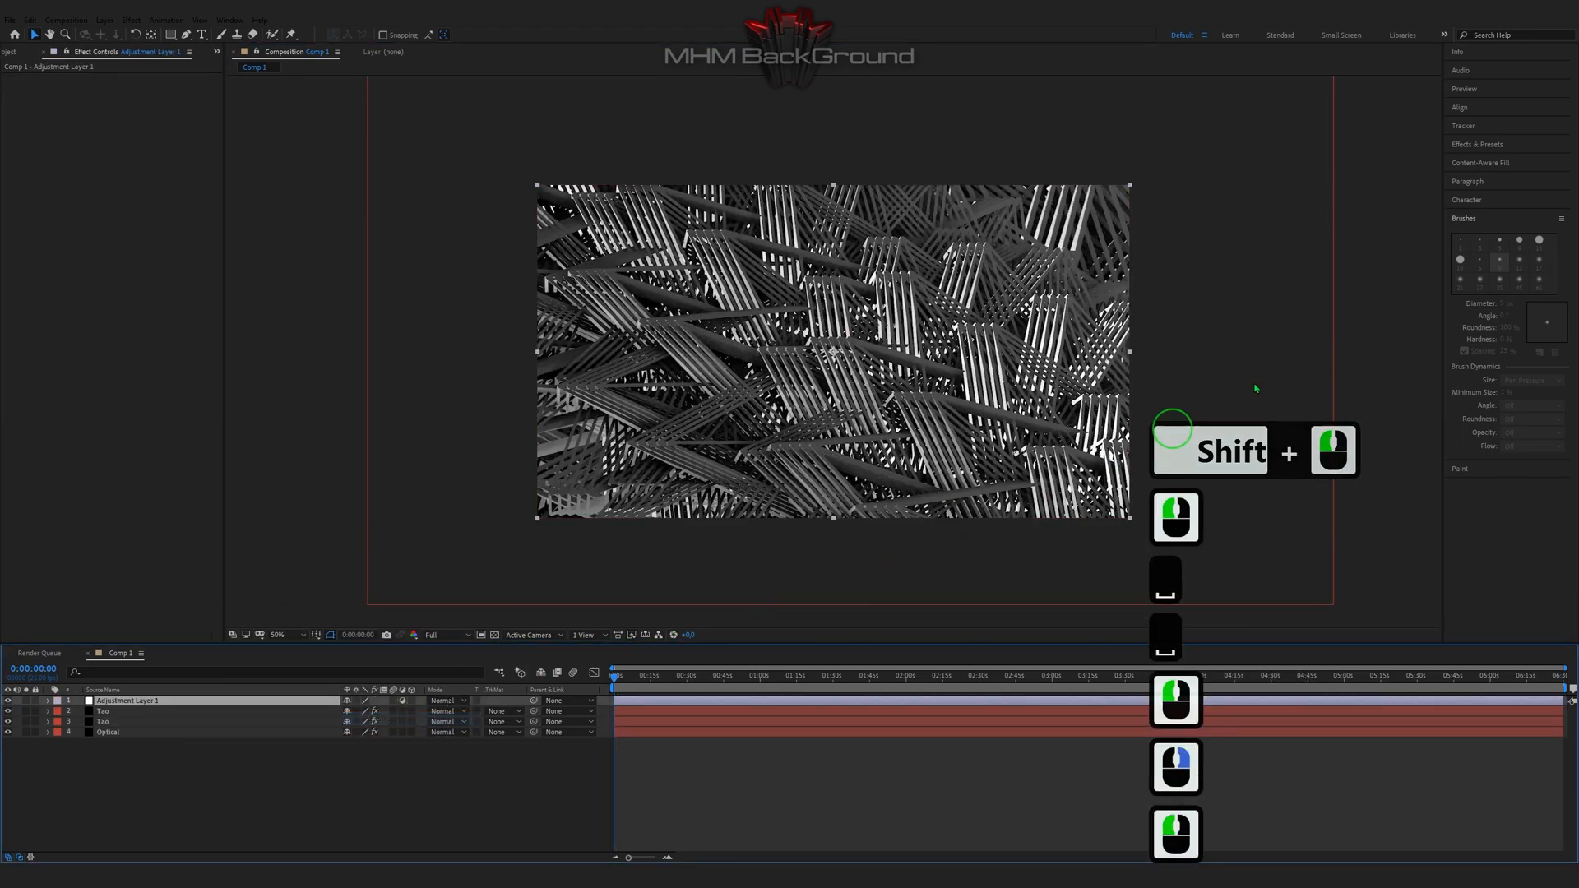
click(1477, 143)
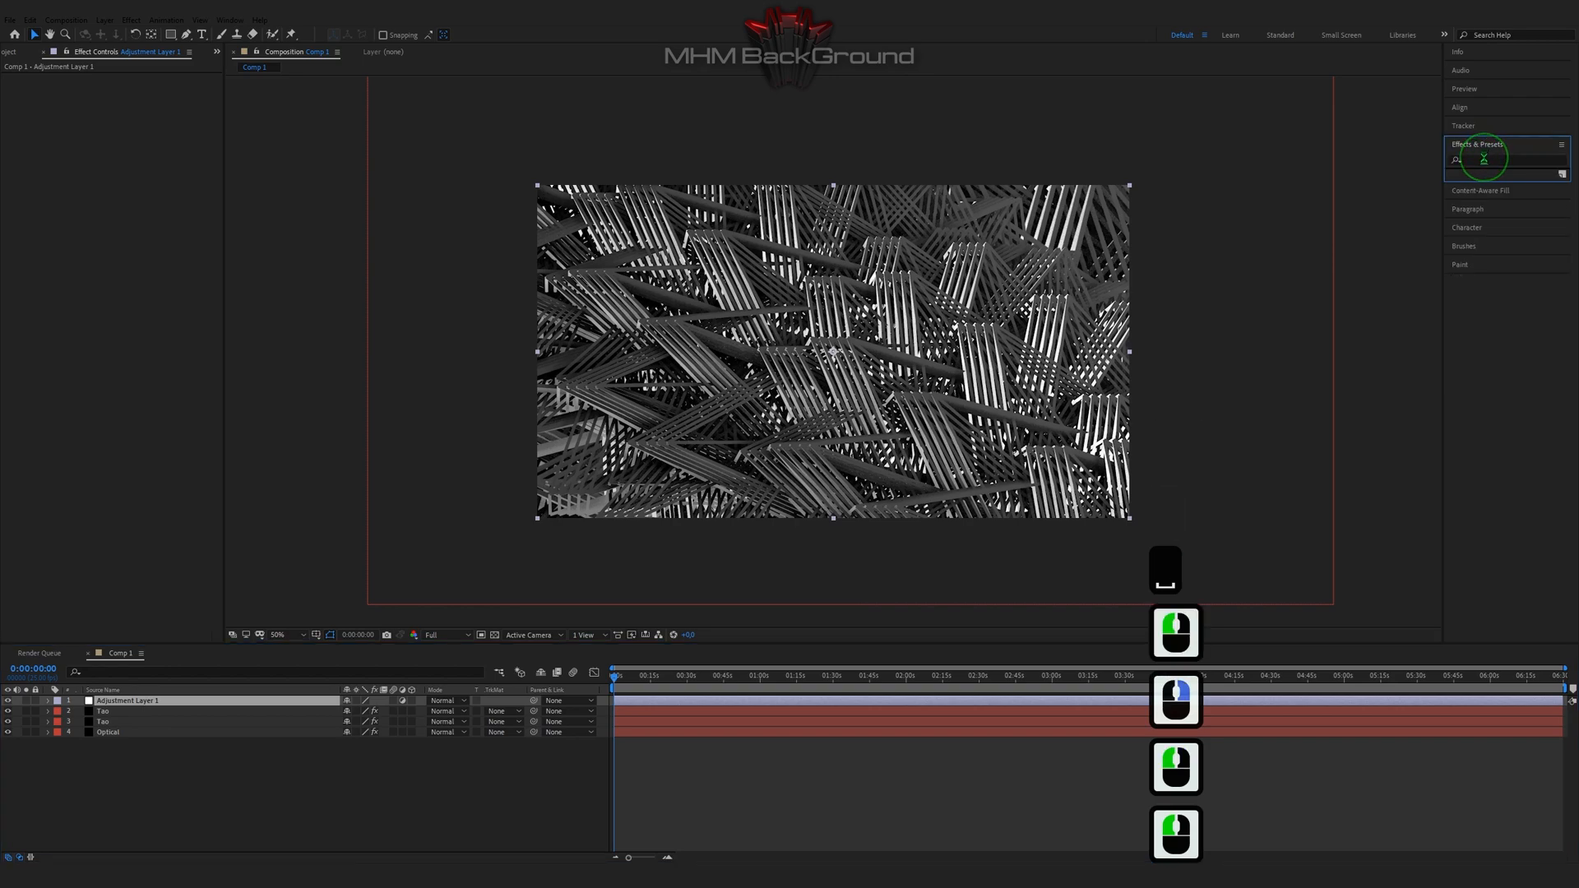
click(1499, 159)
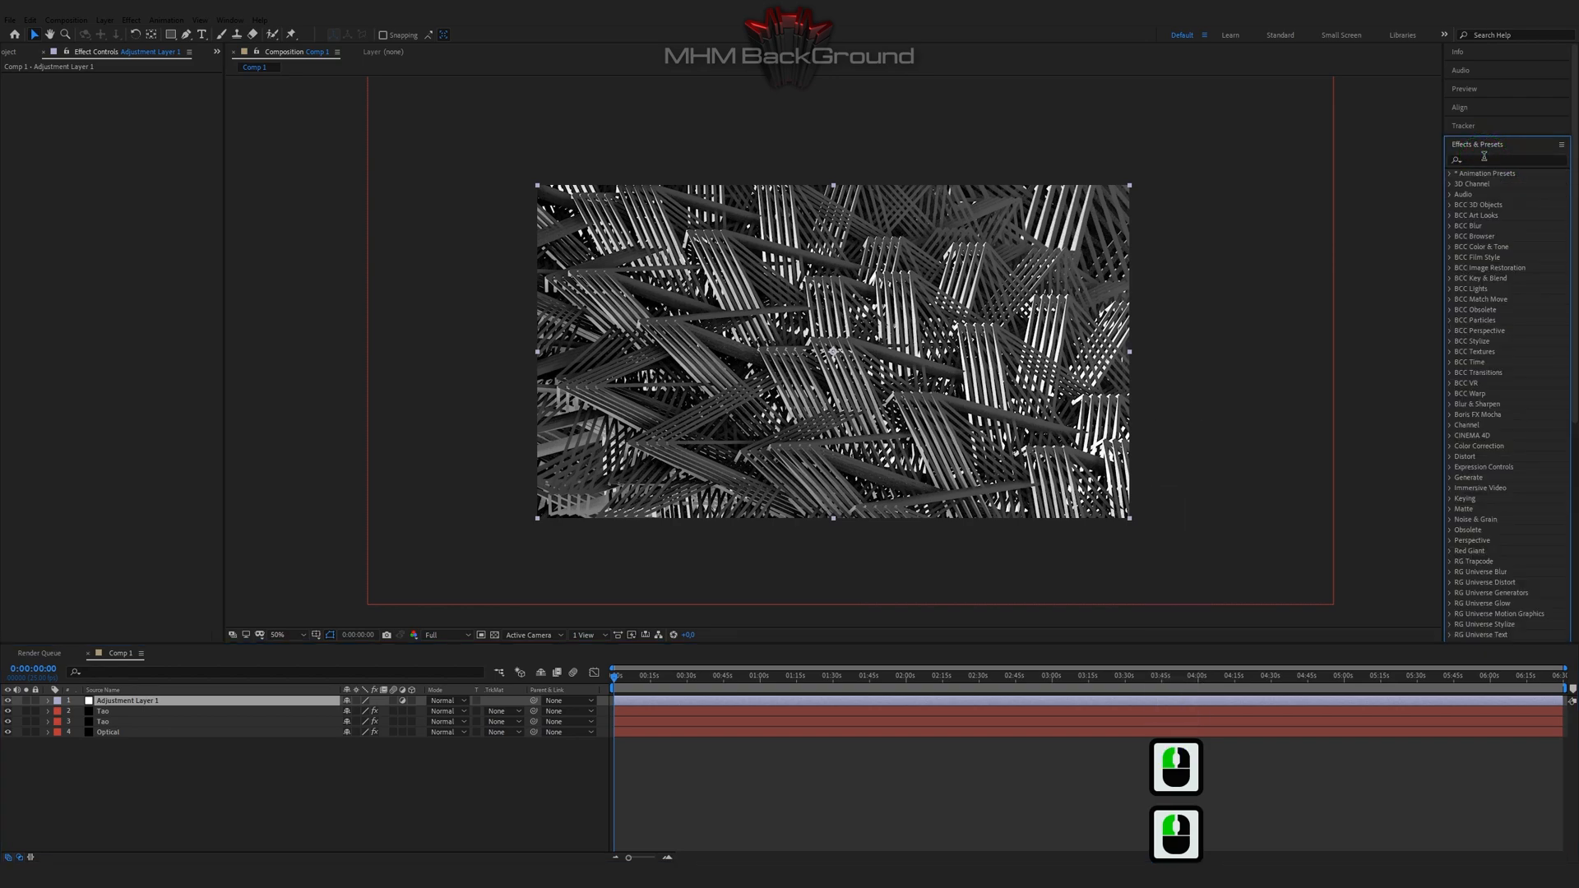
text(glow)
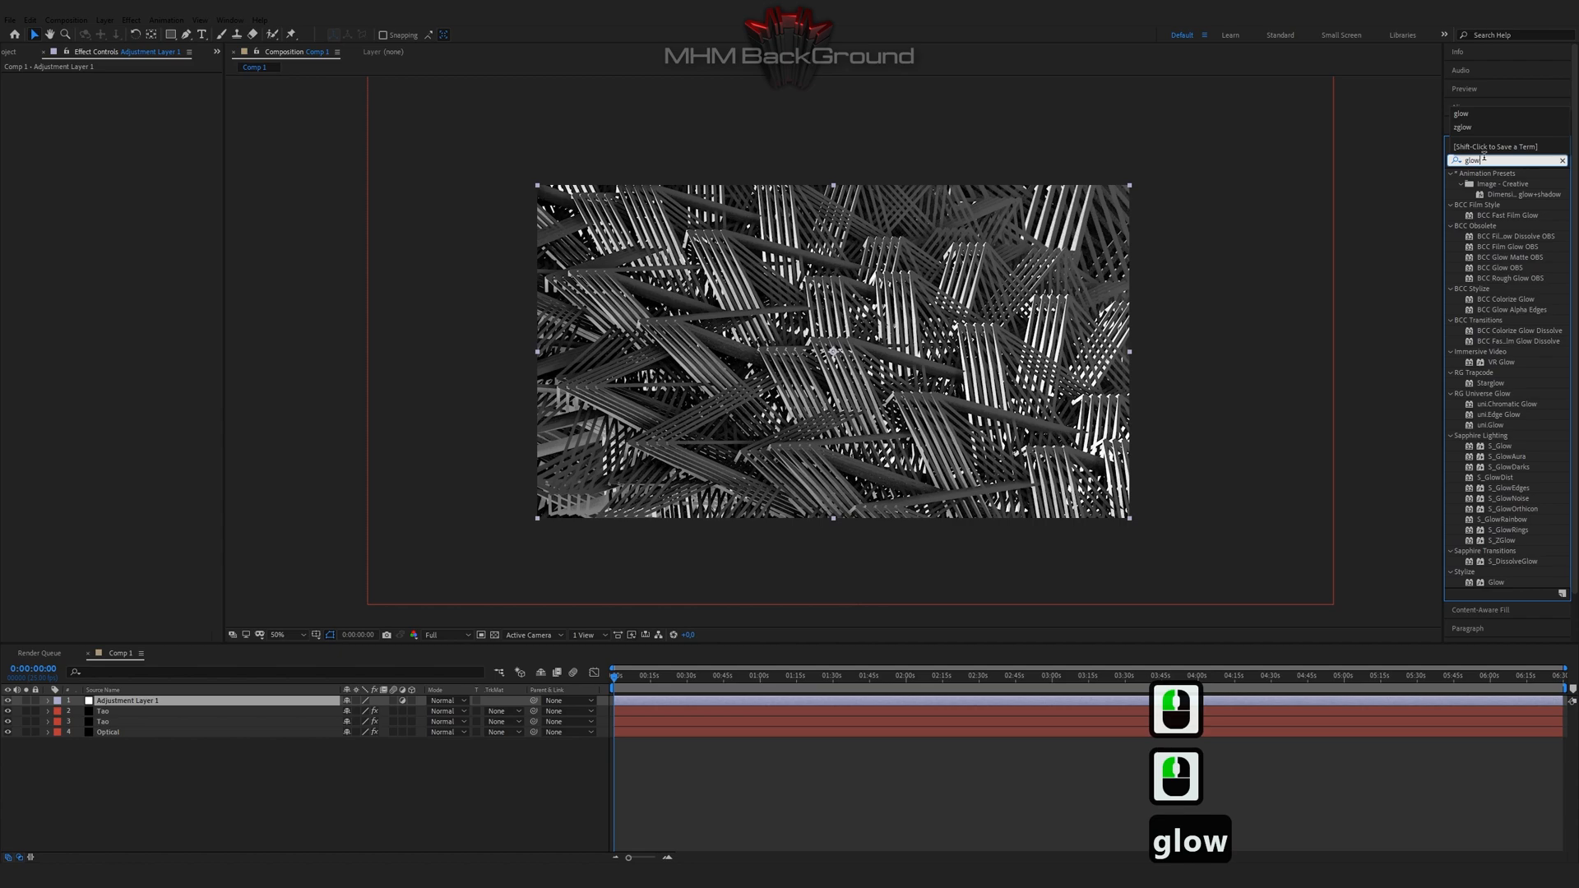
double_click(1497, 582)
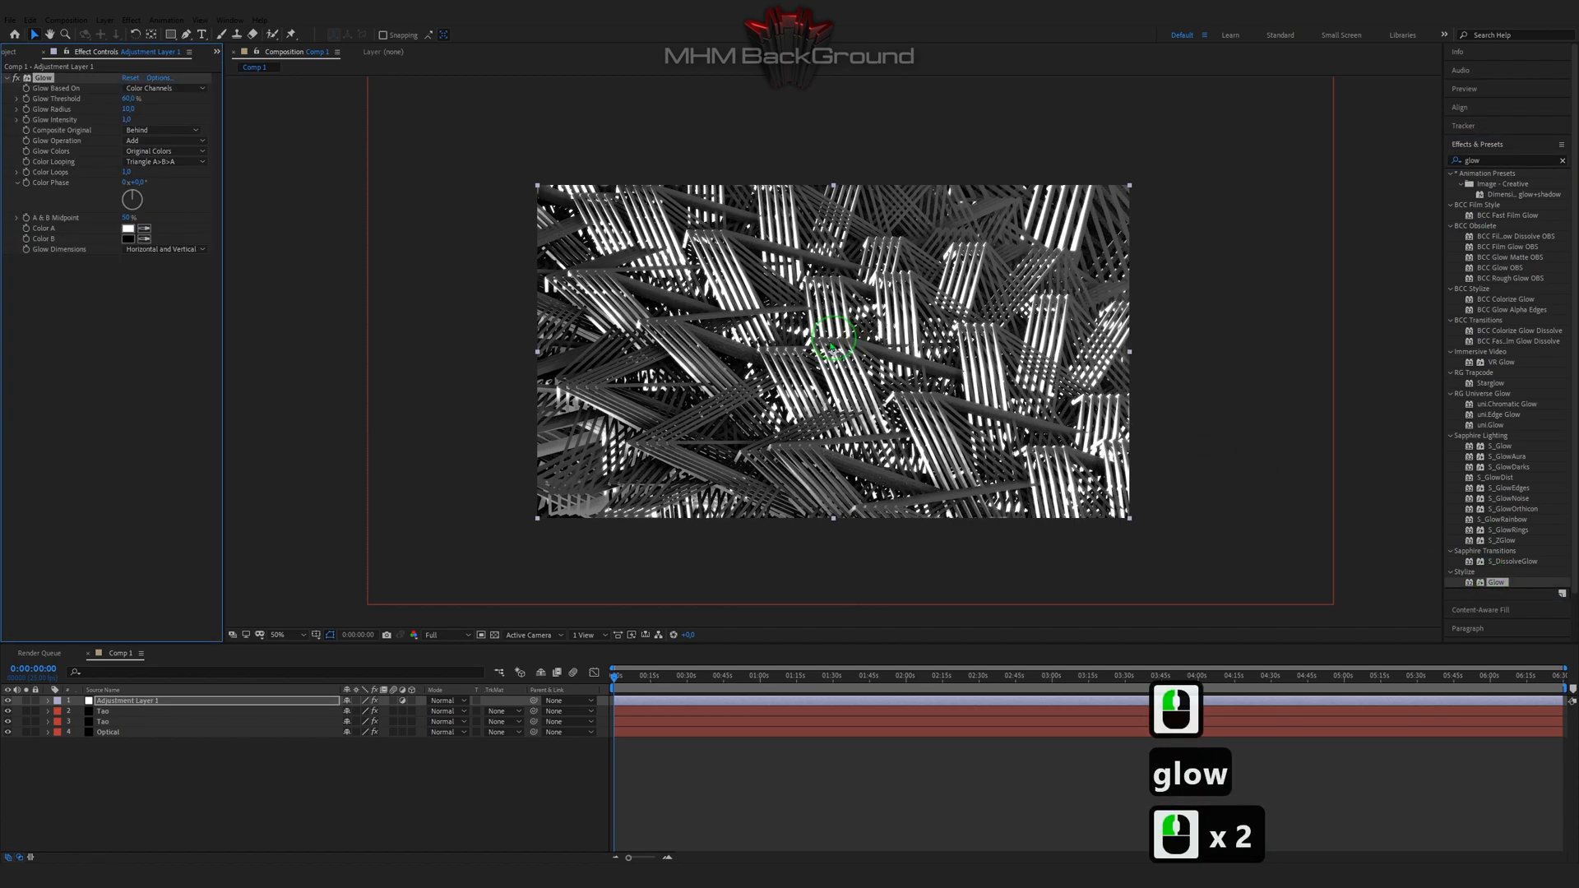